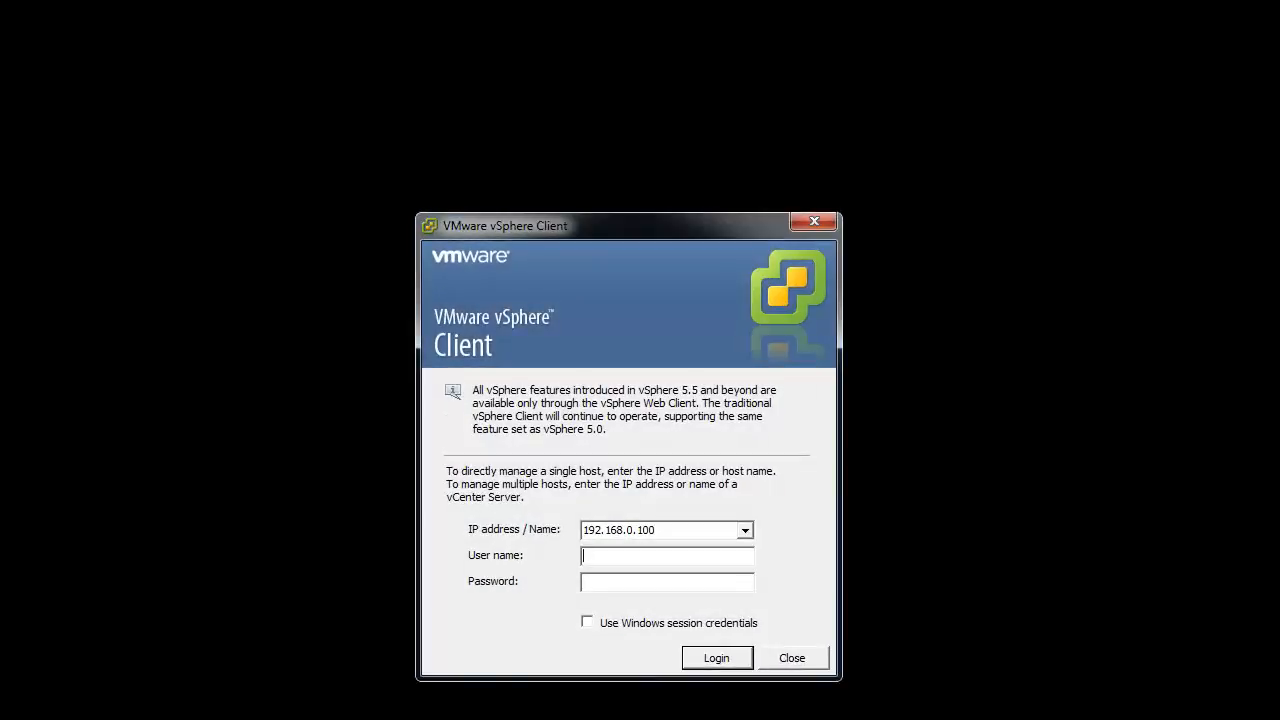
Log in to host 192.168.0.100 as root to show its three virtual machines
text(root)
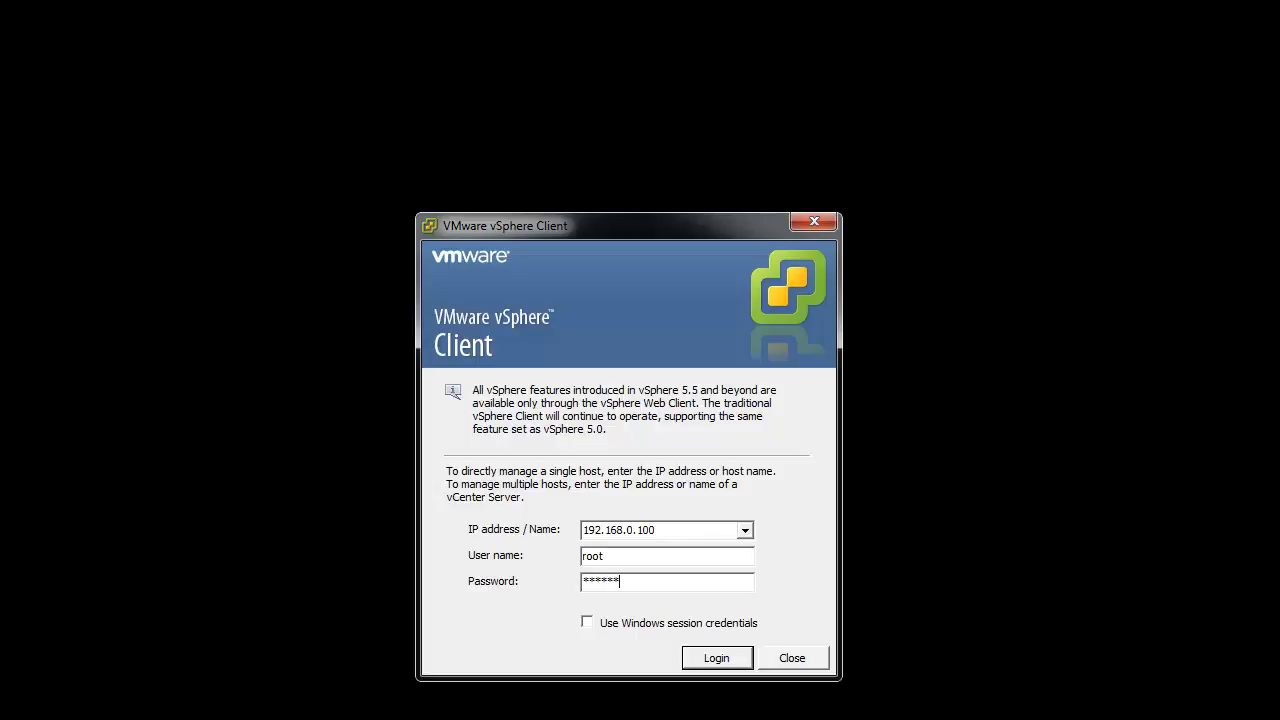
click(716, 656)
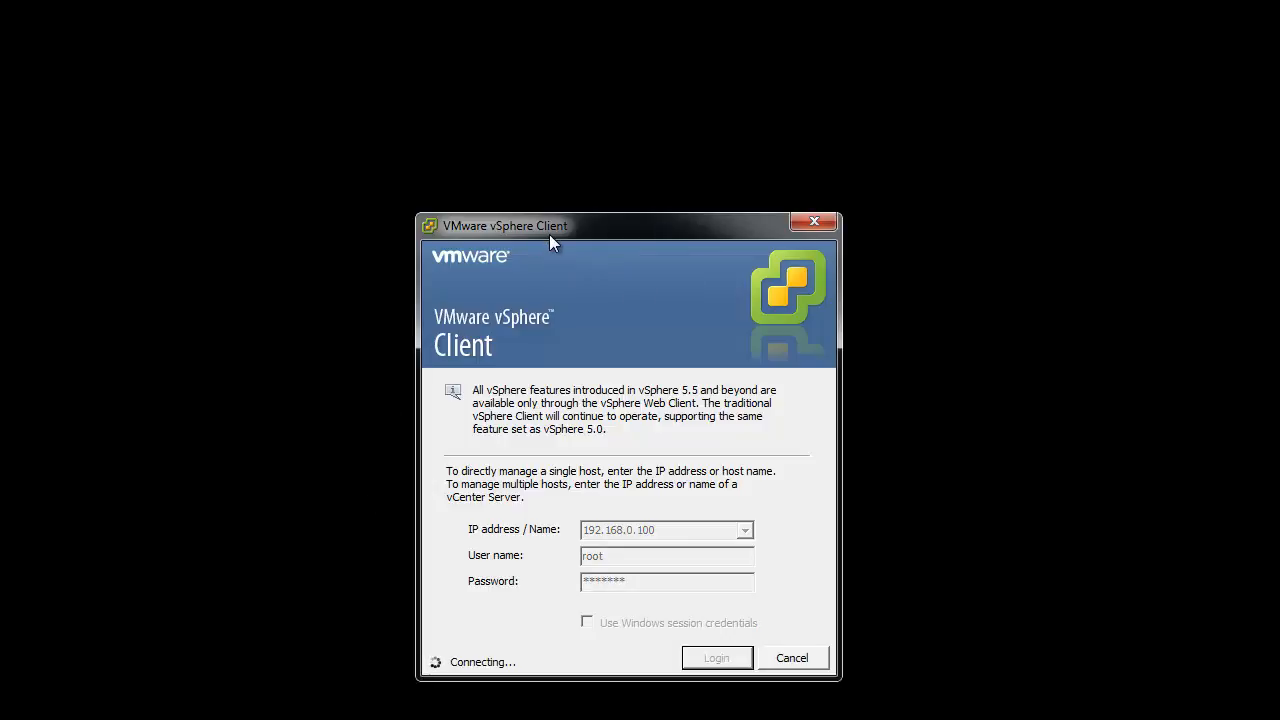
click(716, 656)
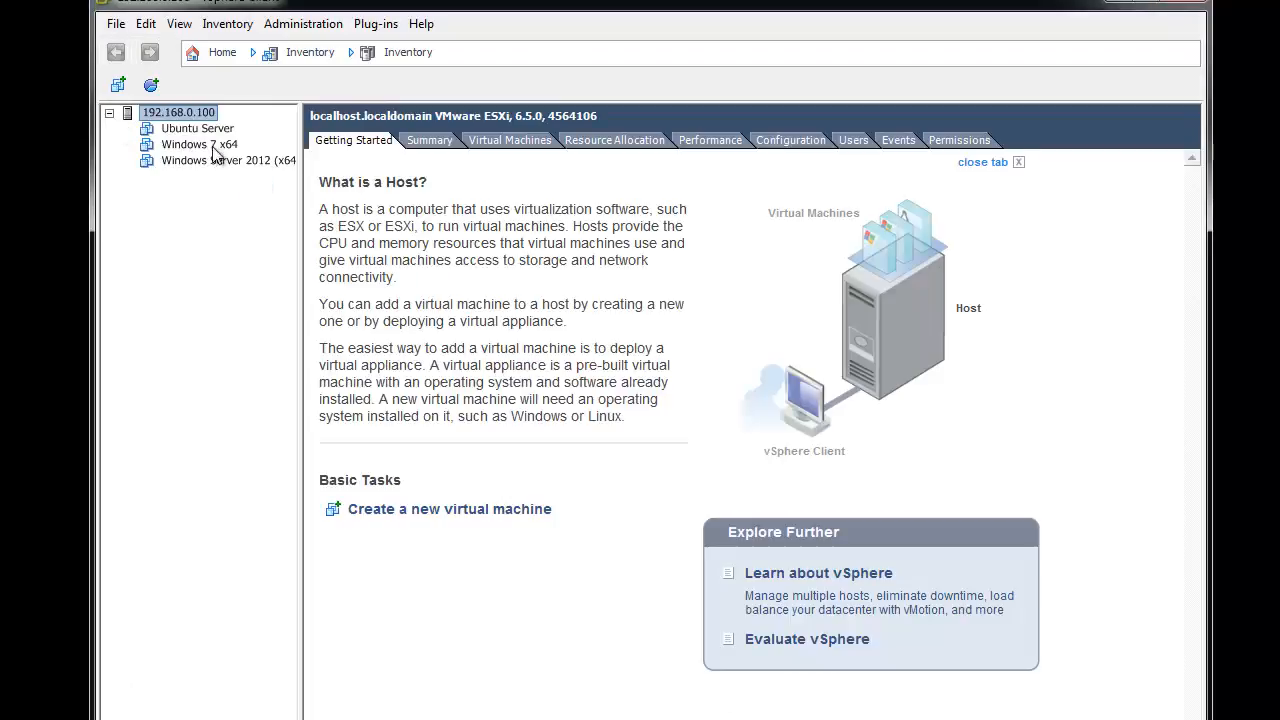
Power on the Windows Server 2012 VM, start the Windows 7 VM and close its console
right_click(228, 160)
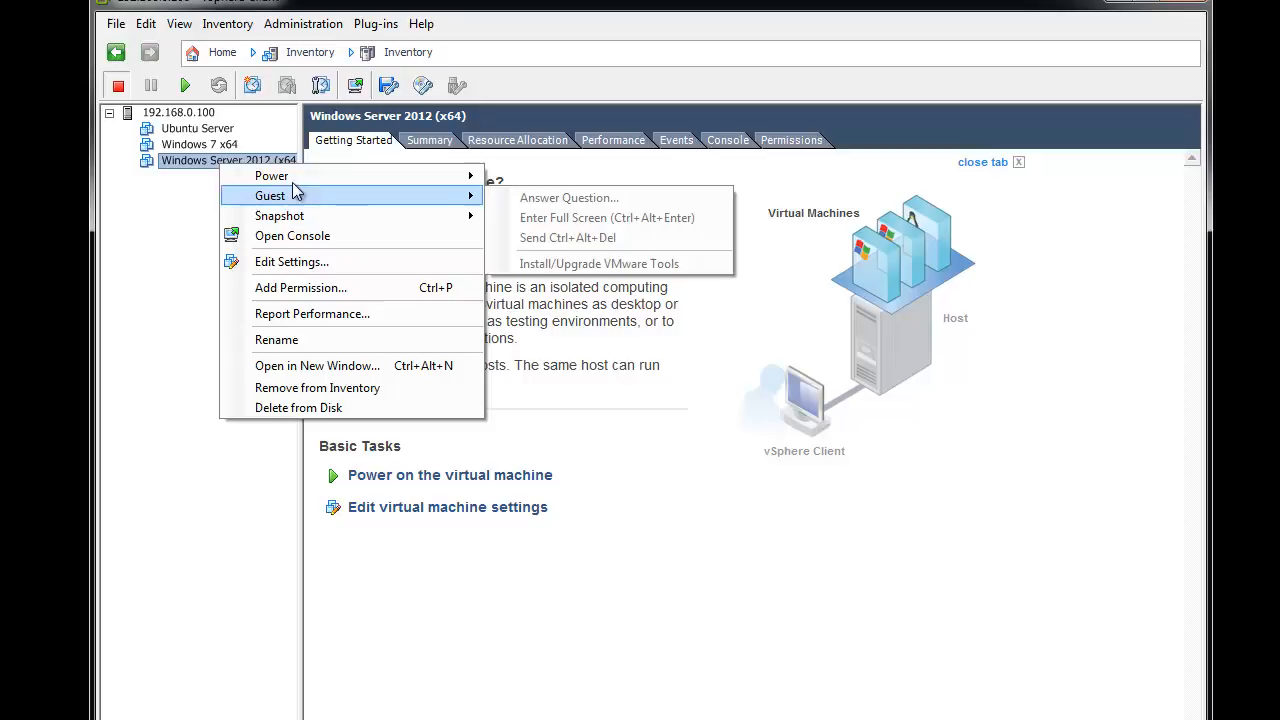
click(200, 144)
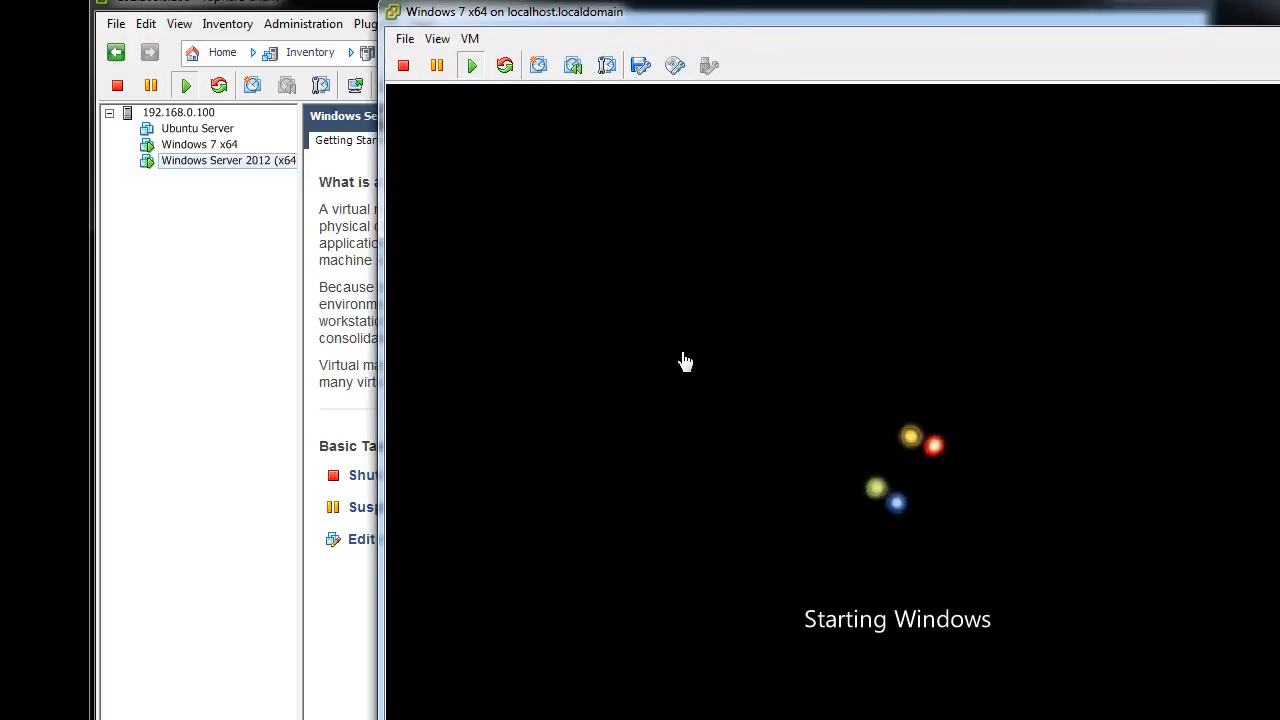
mouse_move(680, 256)
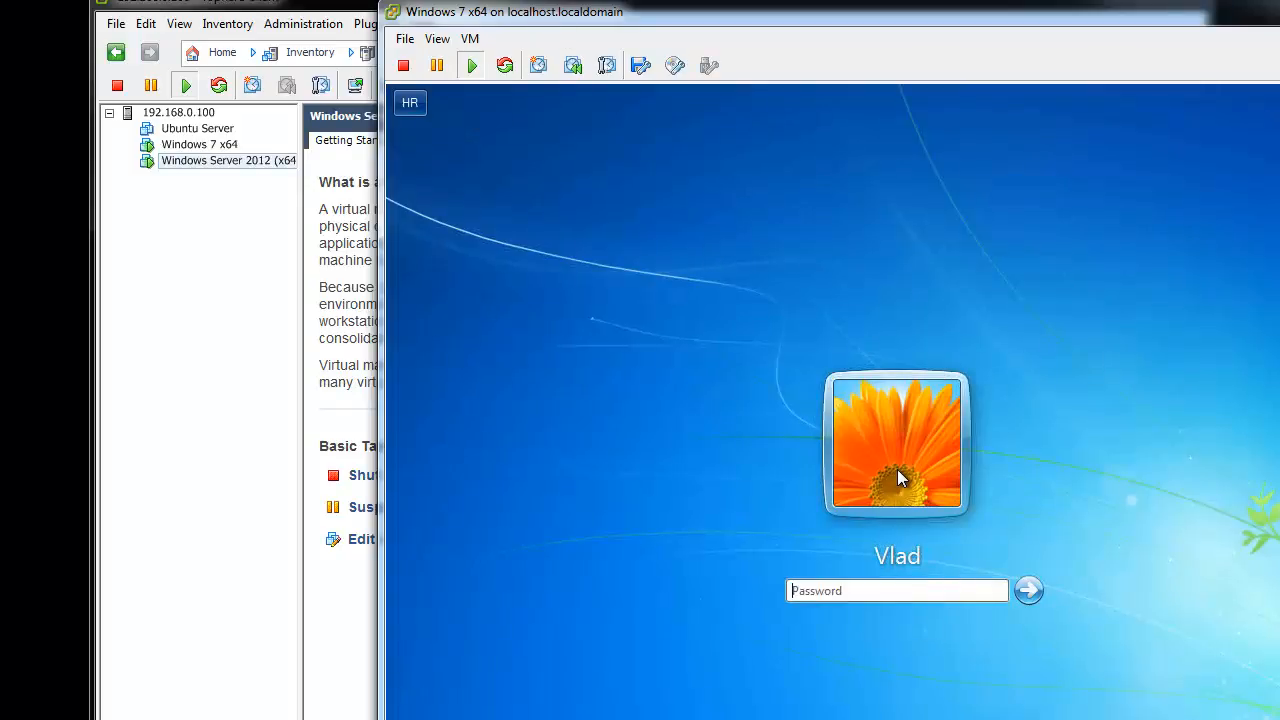
click(1028, 590)
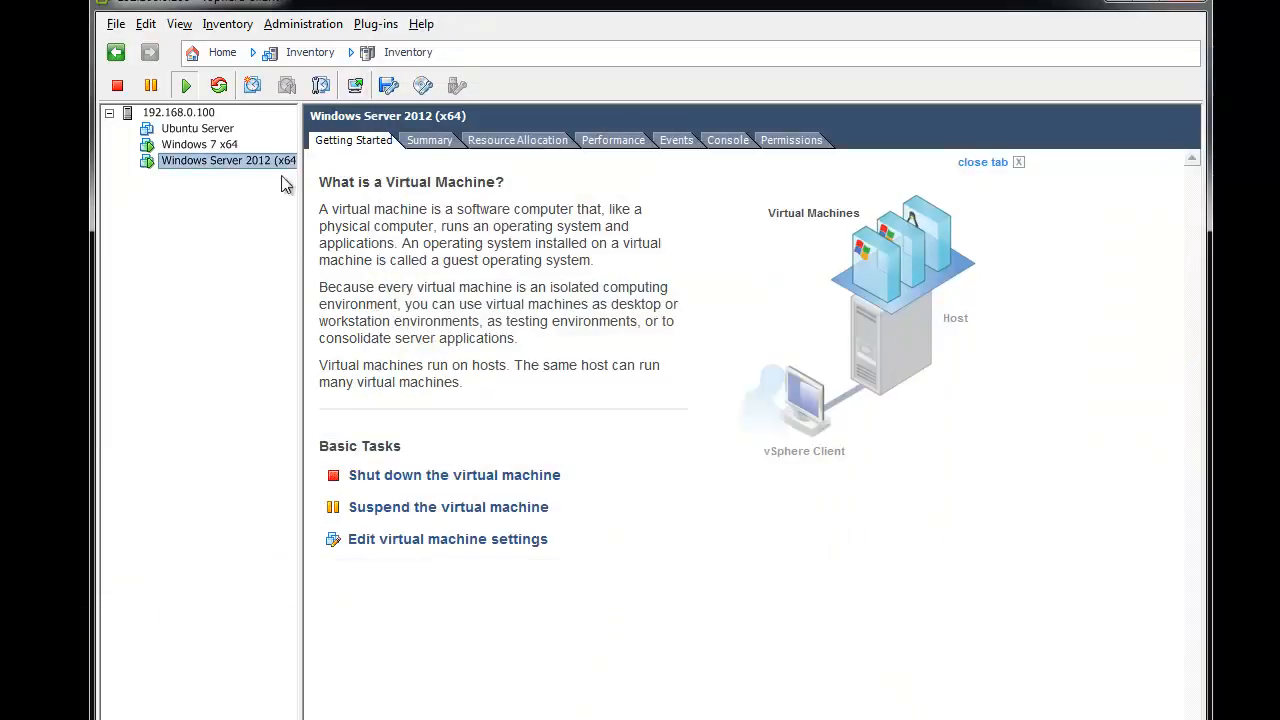
right_click(228, 160)
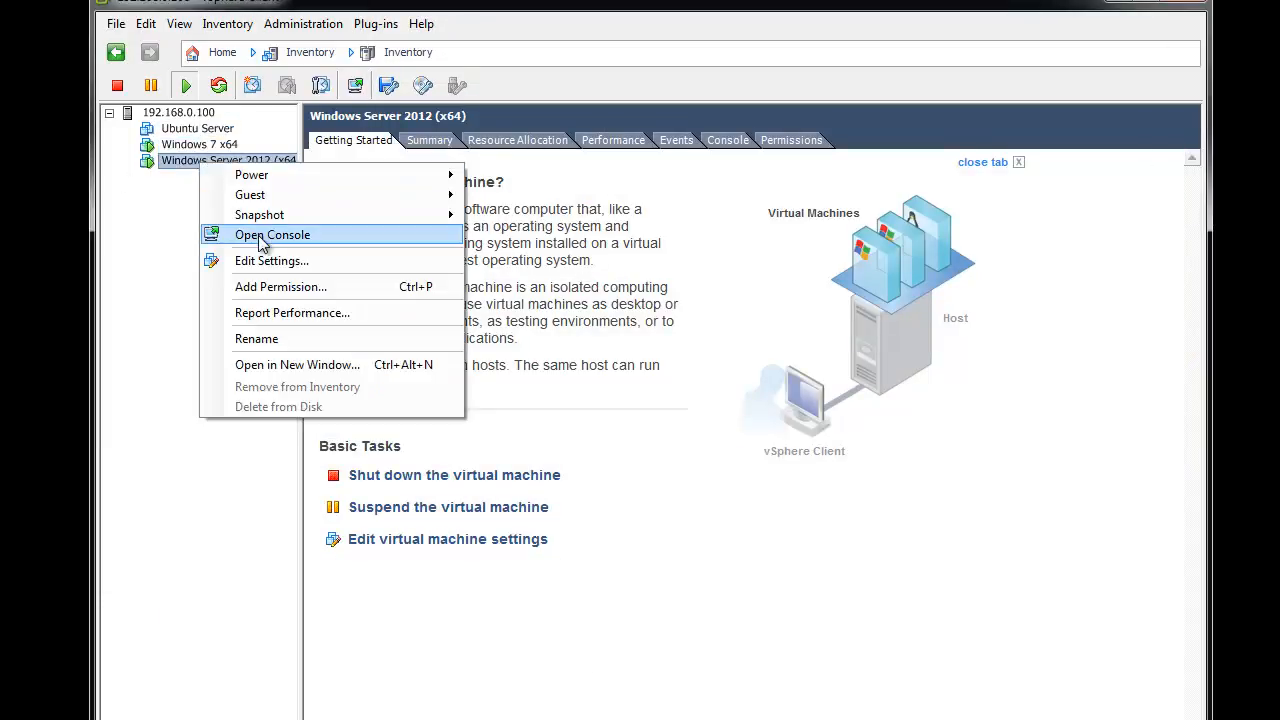
Open the Windows Server 2012 console and sign in as Administrator with its password
click(272, 234)
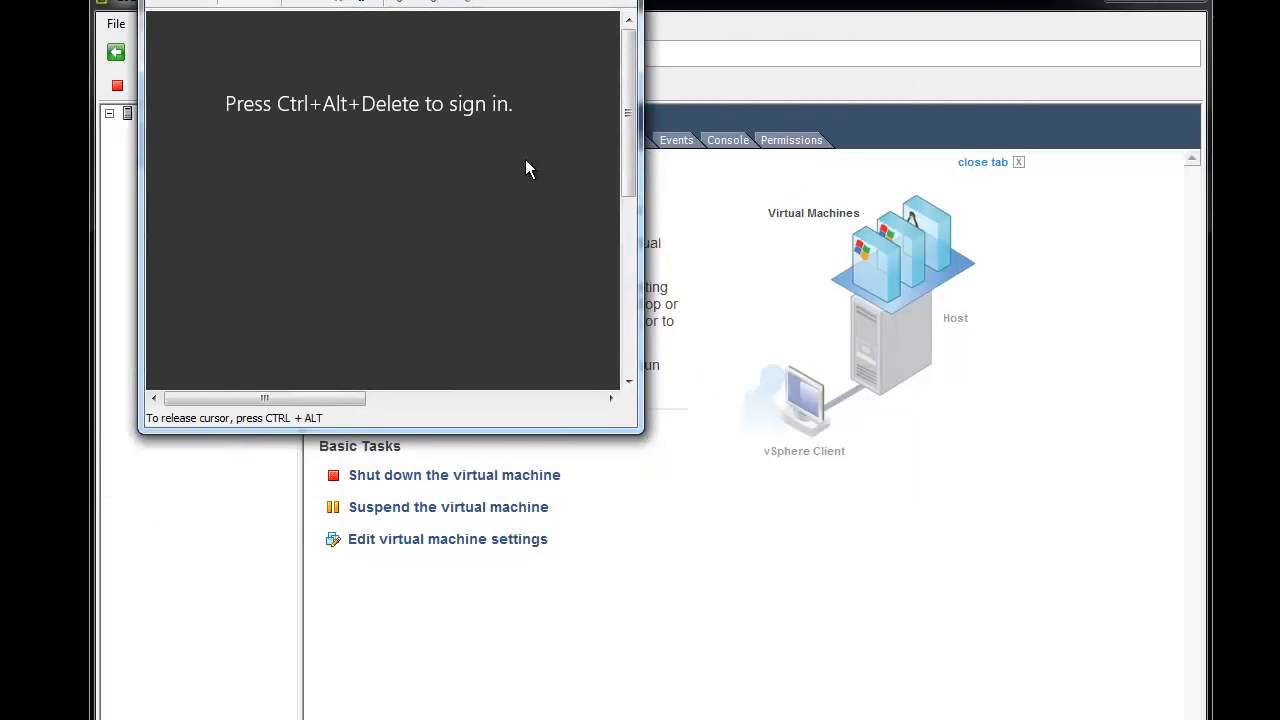
key(ctrl+alt+delete)
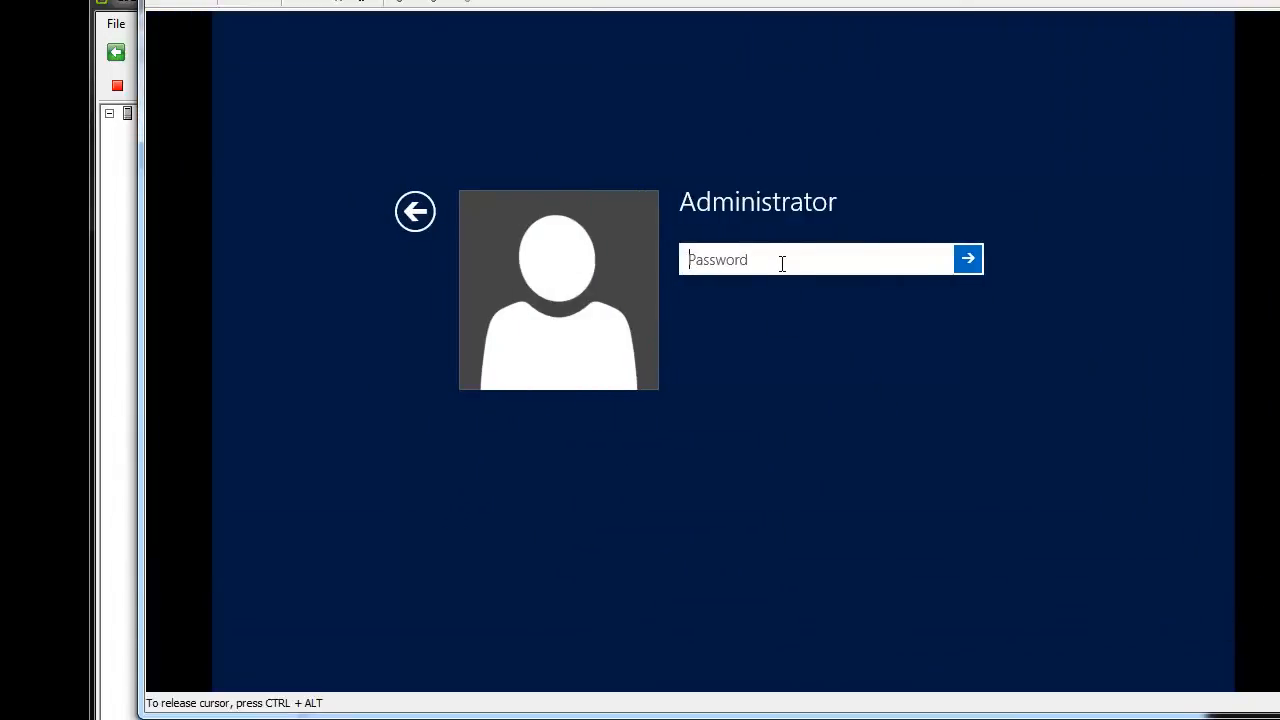
text(••••)
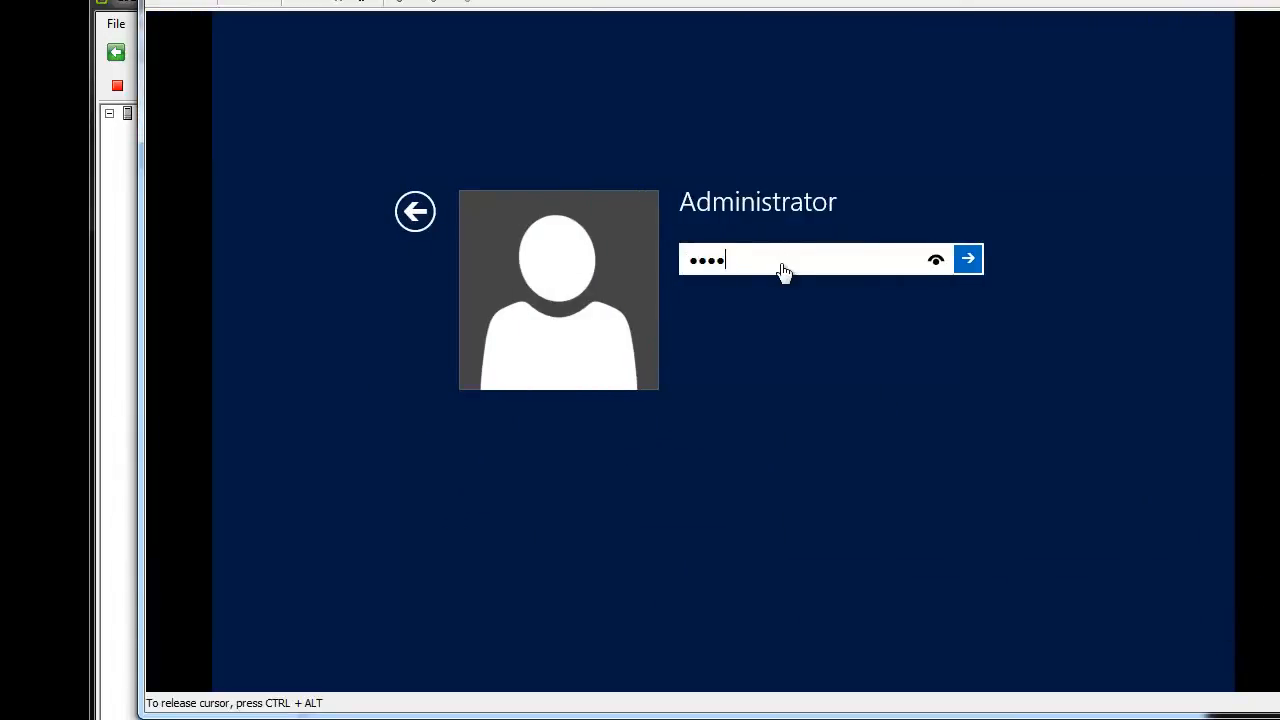
click(968, 258)
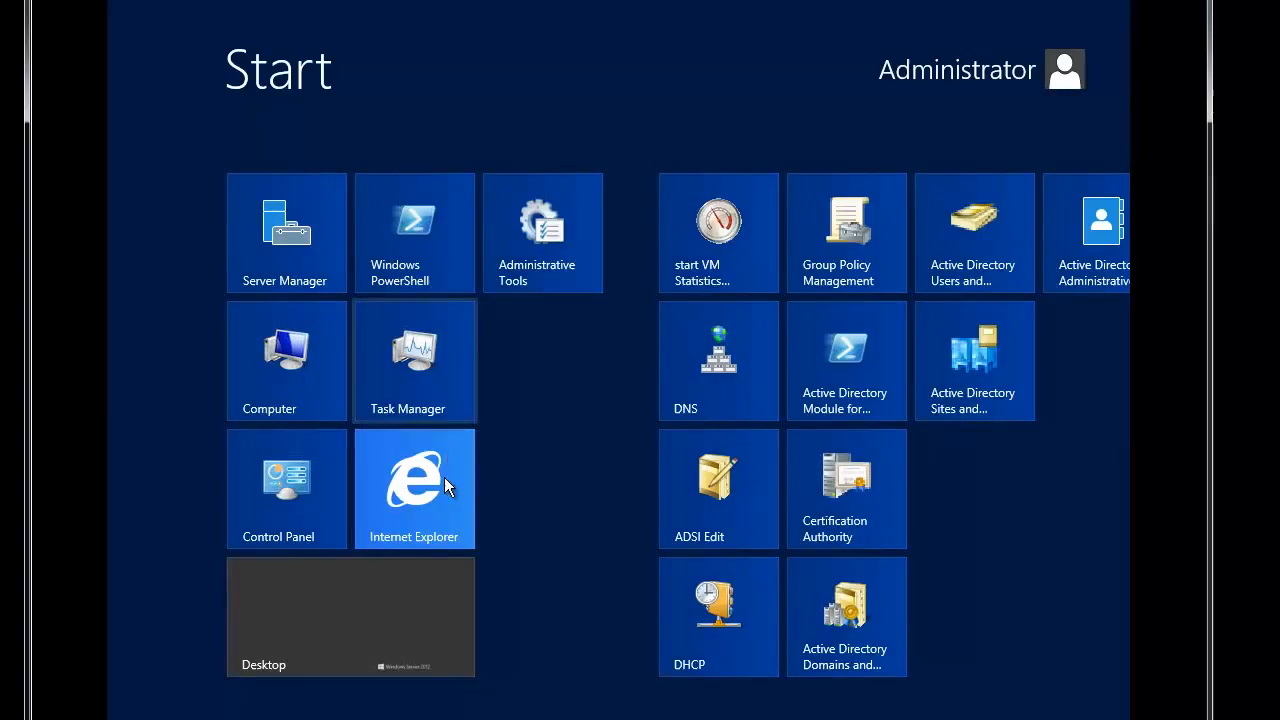
Search for nettime in Internet Explorer and download NetTimeSetup-314.exe from timesynctool.com
click(414, 488)
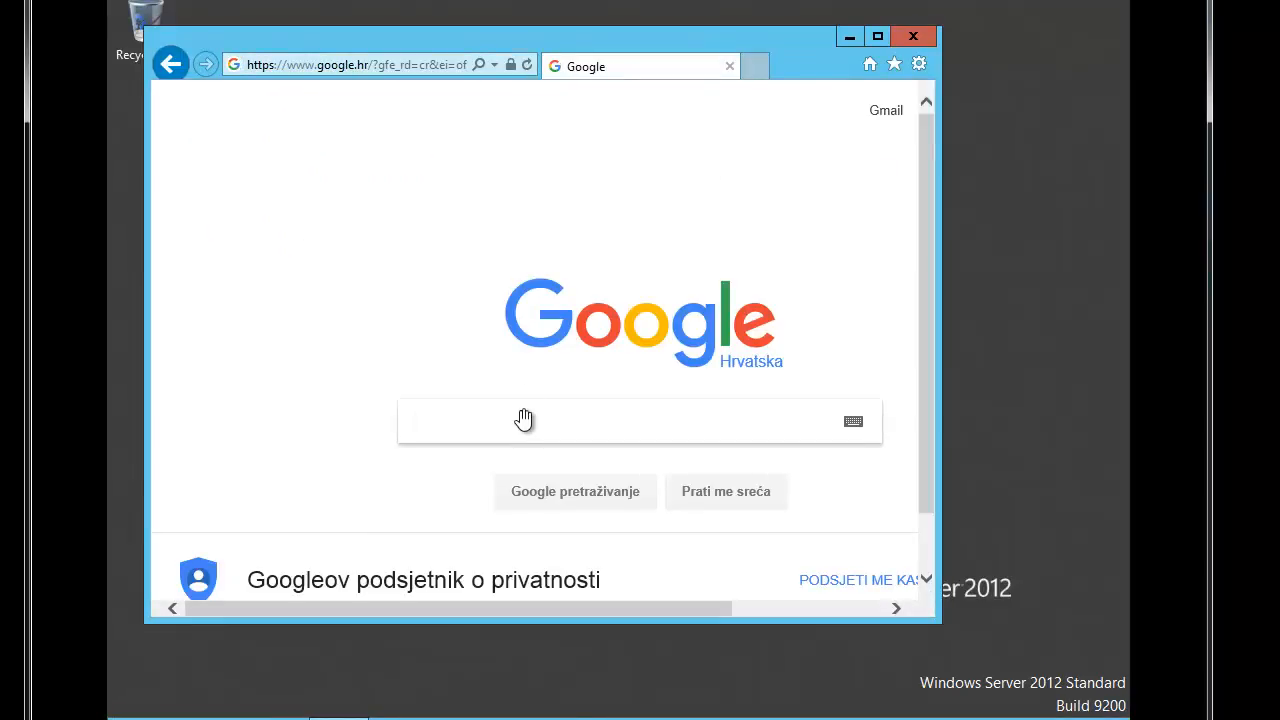
text(nettime)
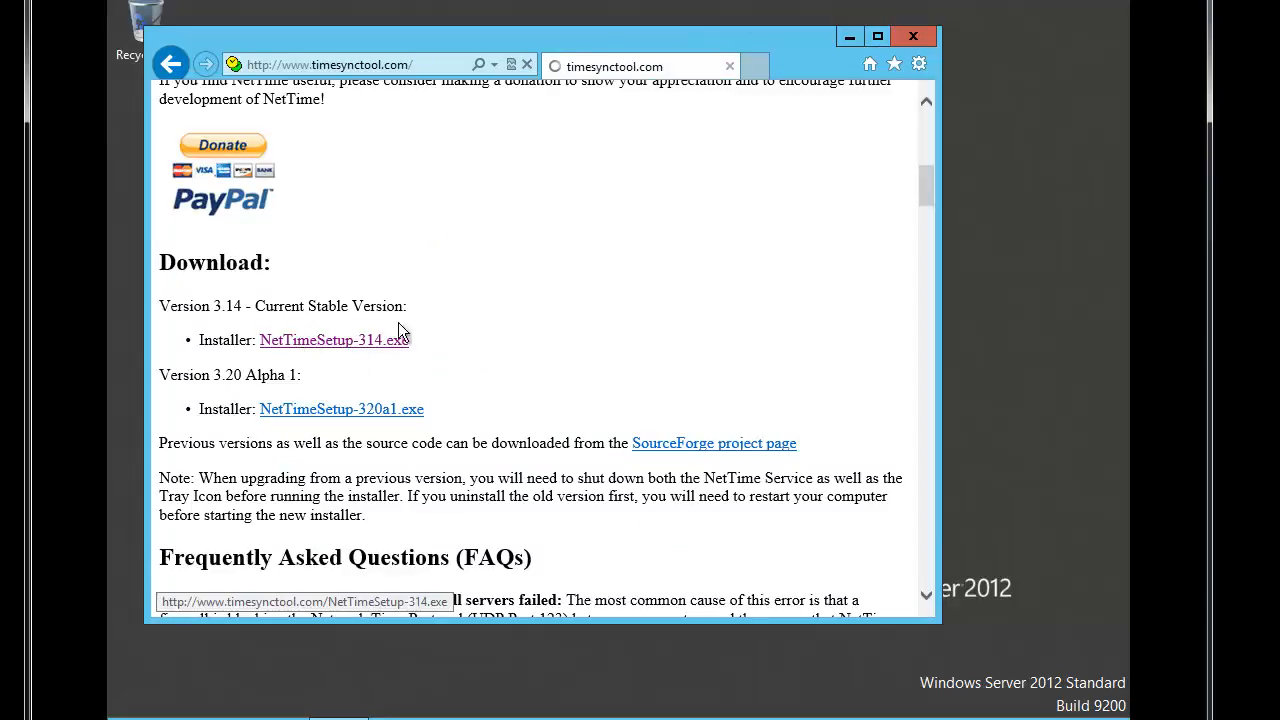
click(332, 340)
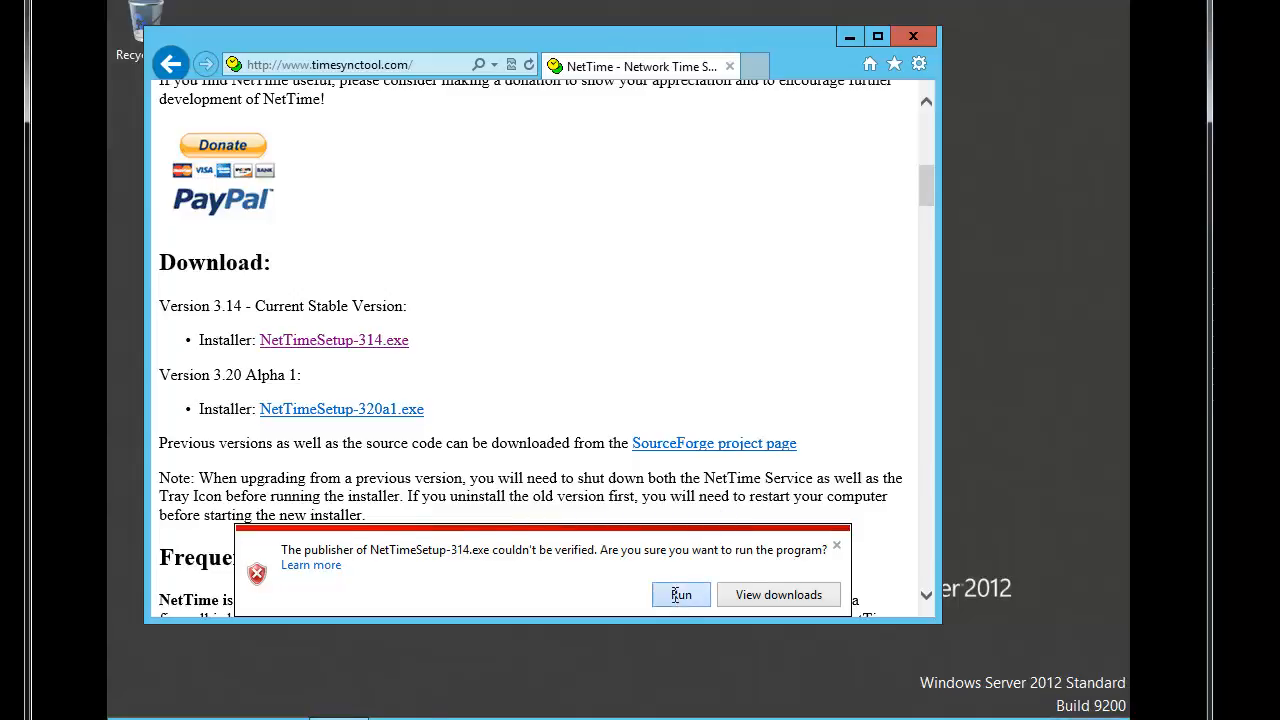
Run the NetTime 3.14 installer with default shortcuts, launch it as a service, and close the browser
click(680, 594)
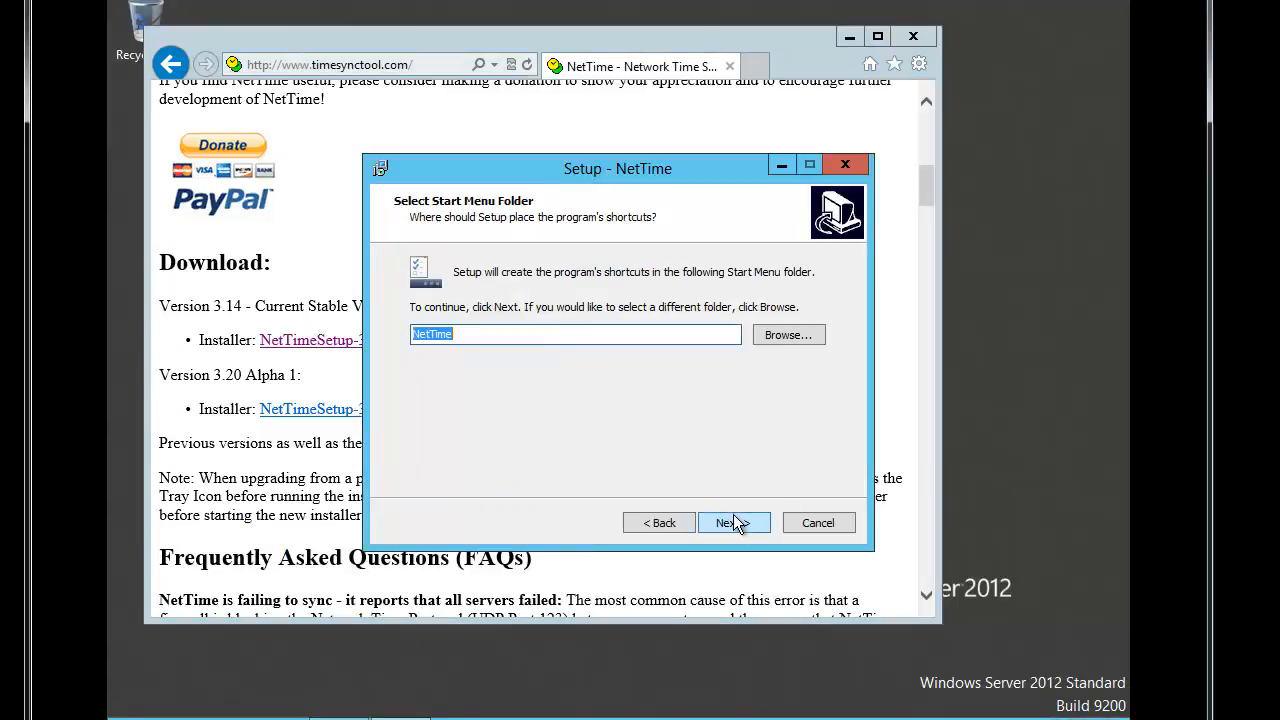
click(728, 522)
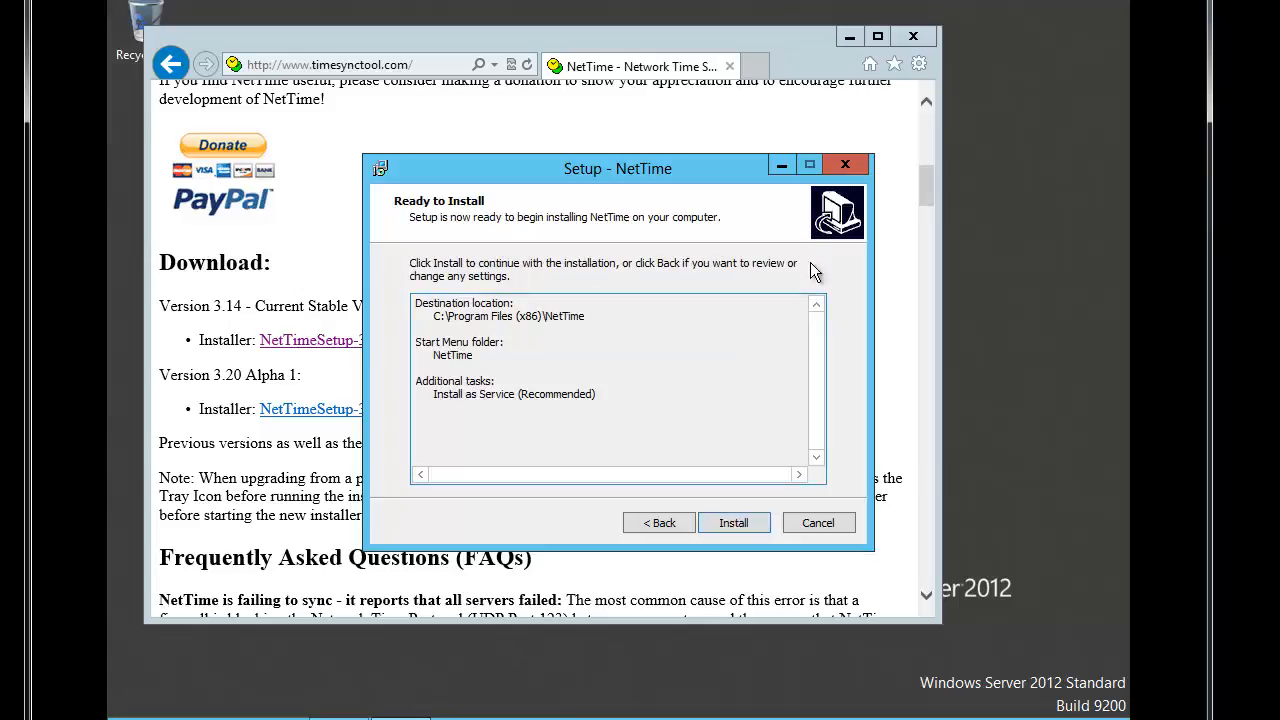
click(732, 522)
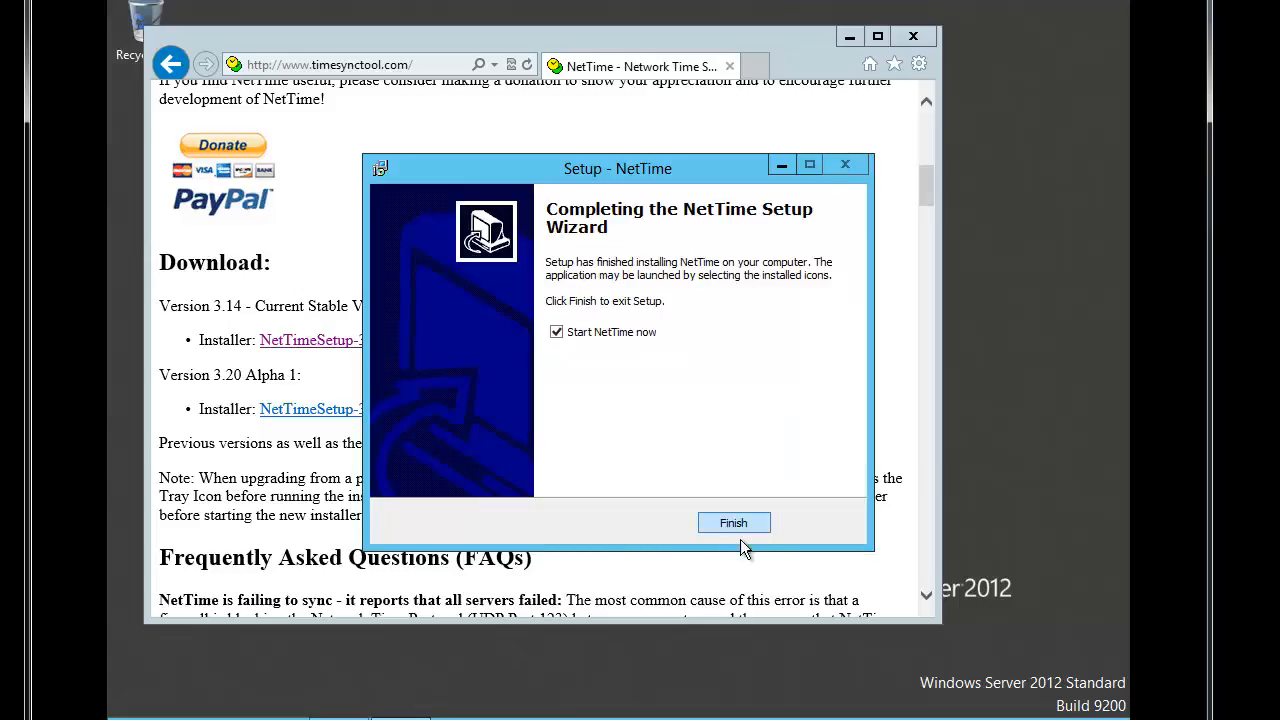
click(732, 522)
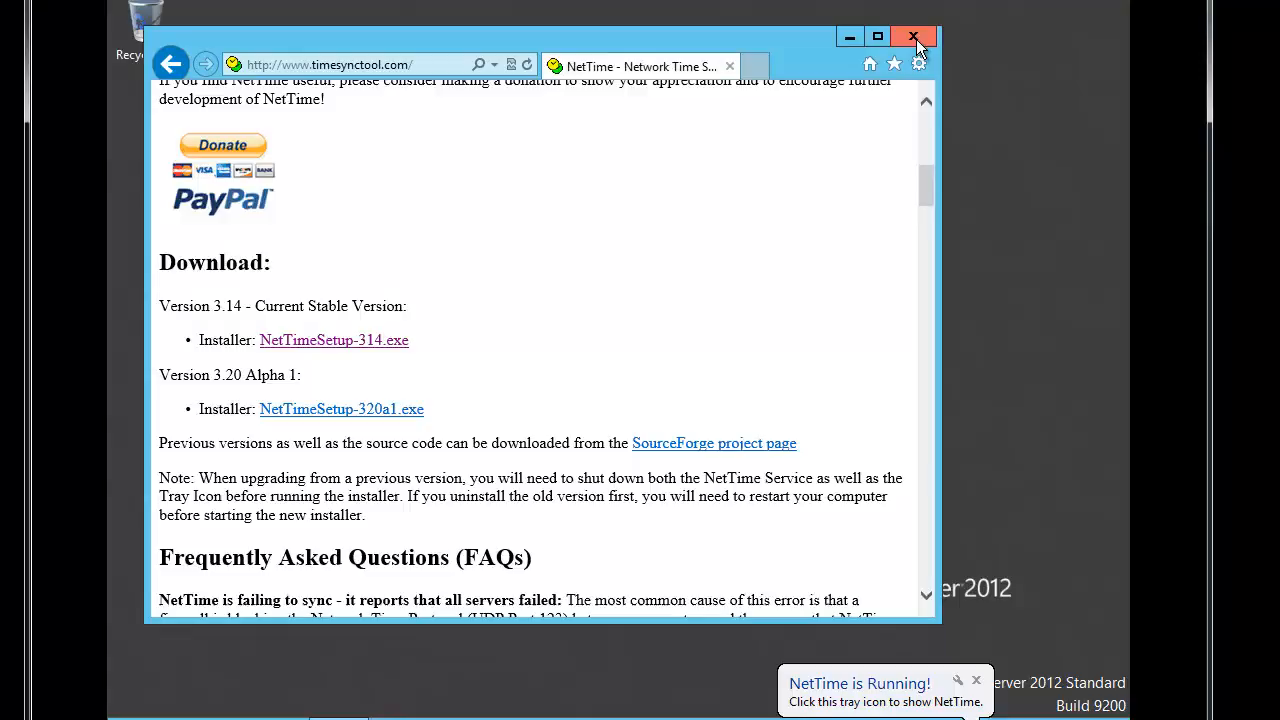
click(912, 36)
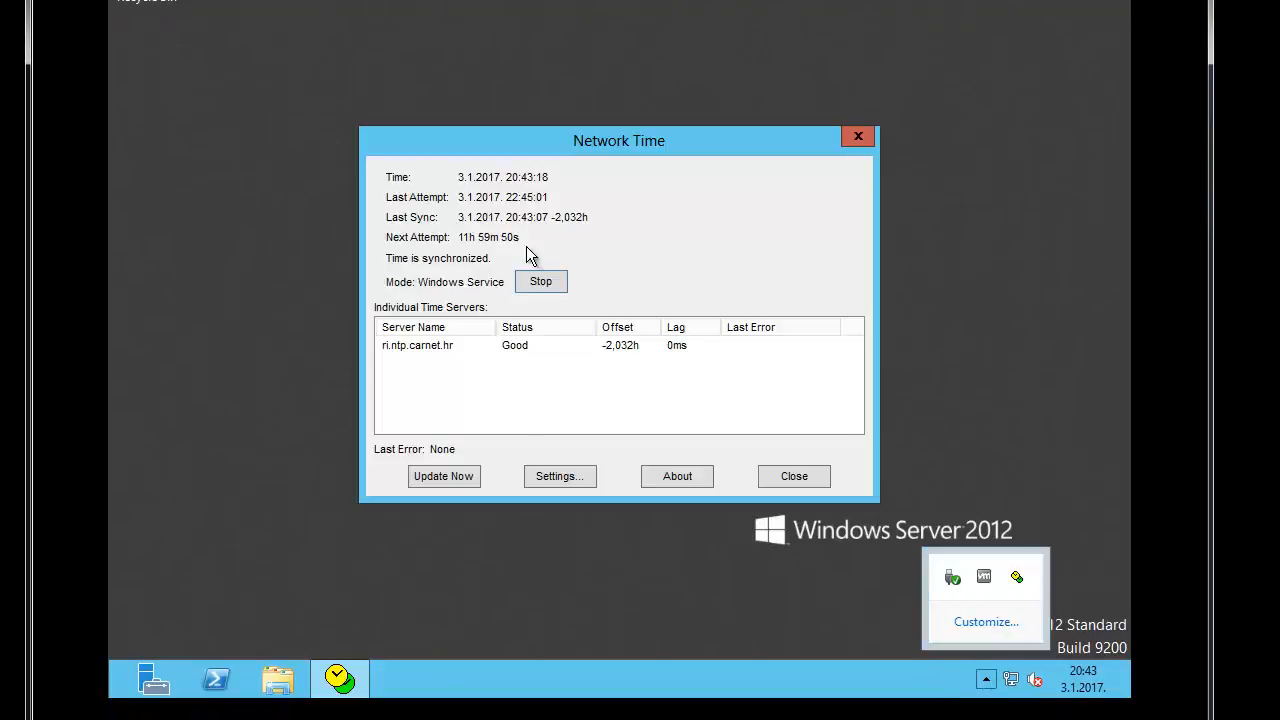
In NetTime settings, set 'Allow other computers to sync to this computer' and confirm with OK
click(434, 344)
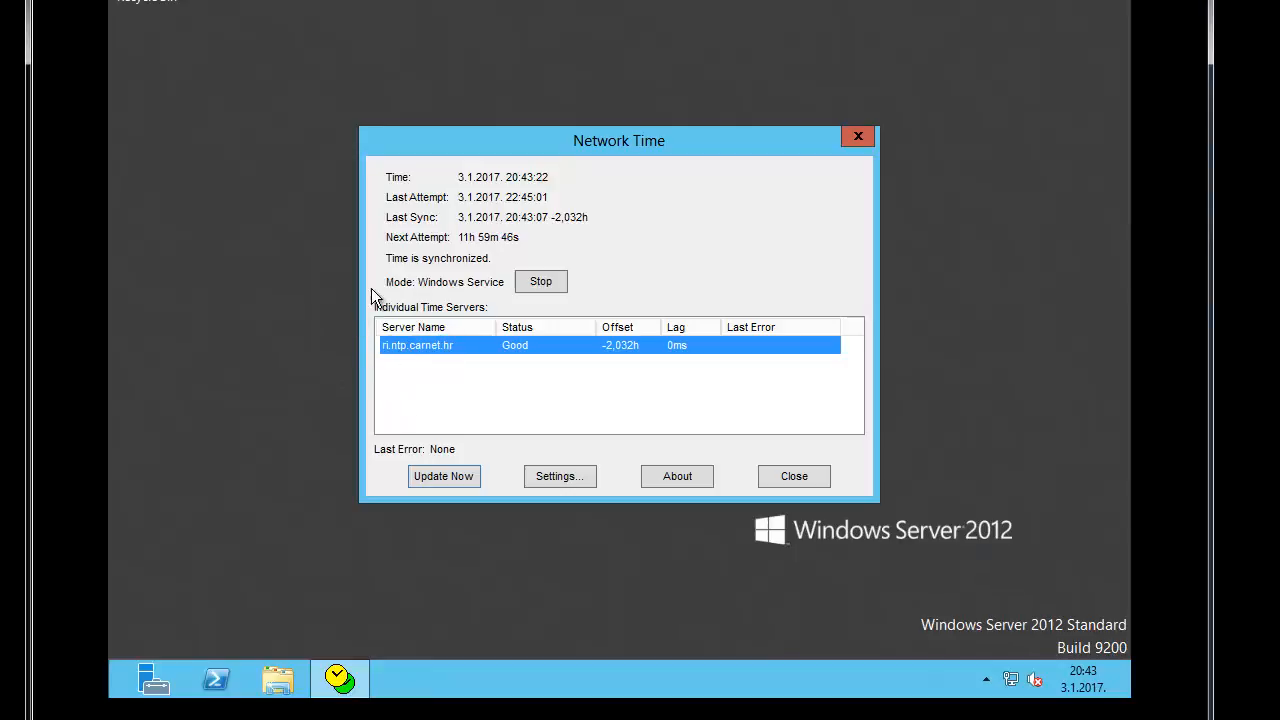
click(560, 476)
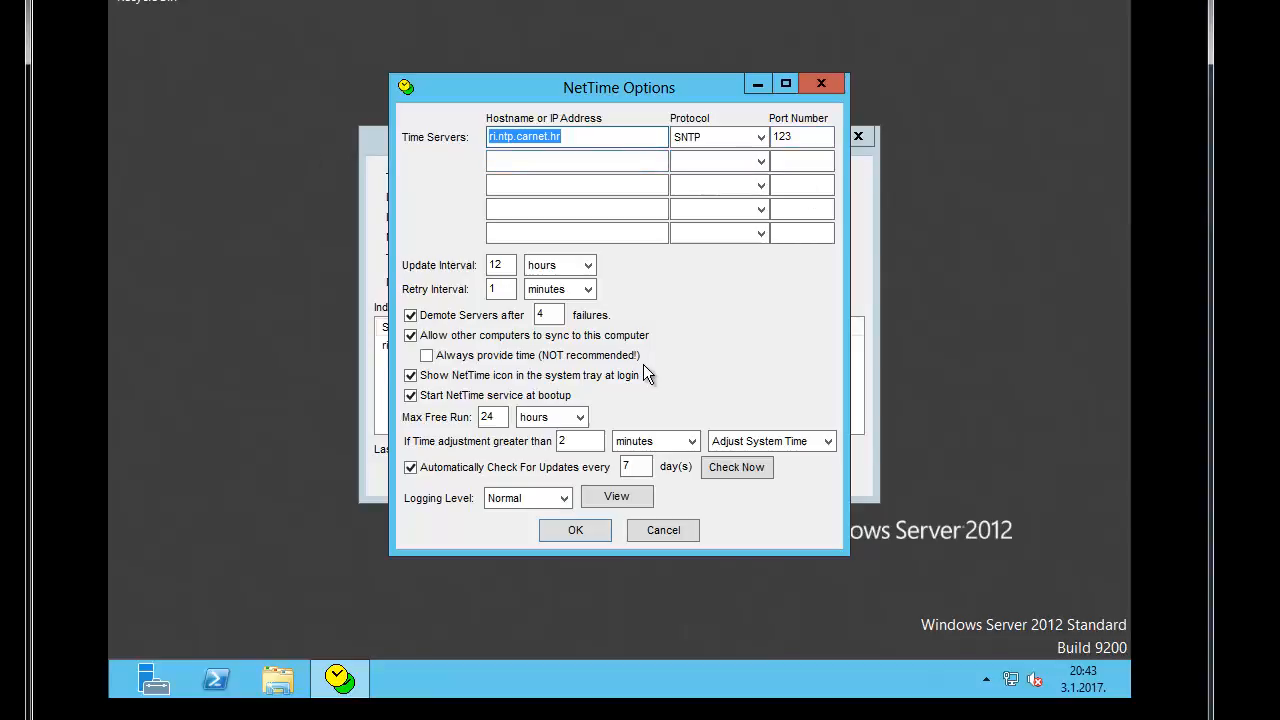
click(410, 336)
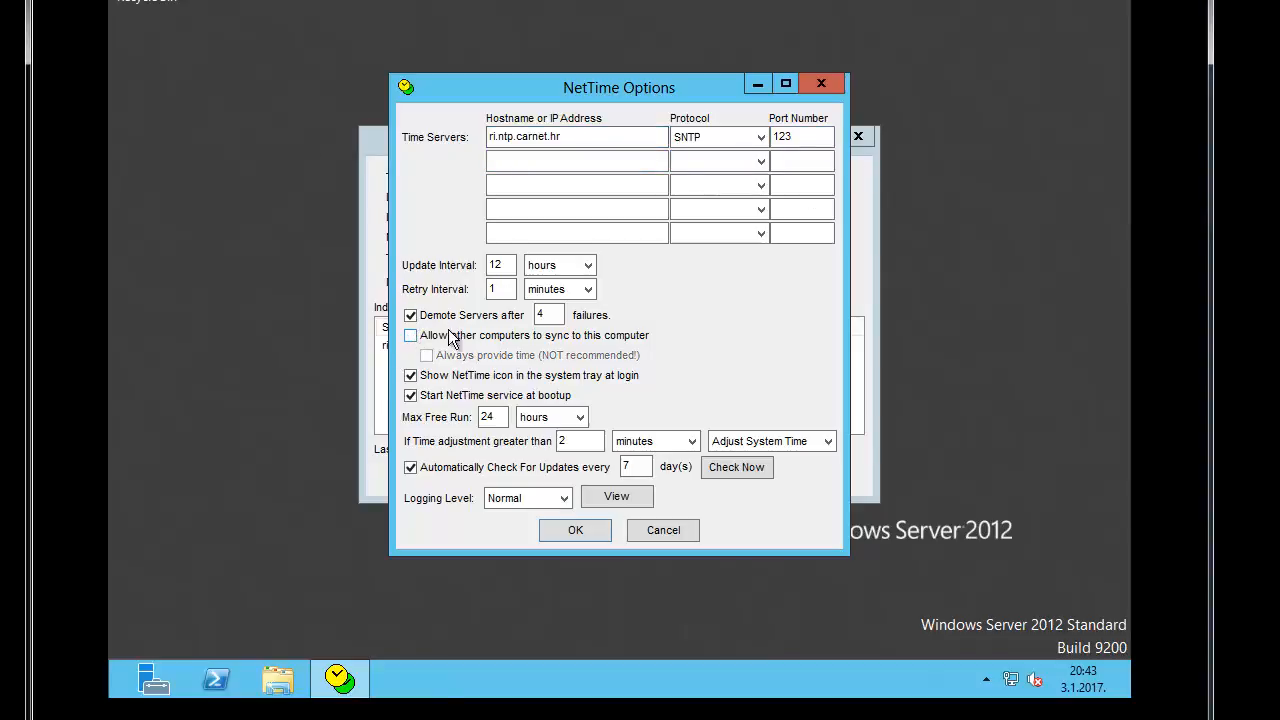
click(410, 336)
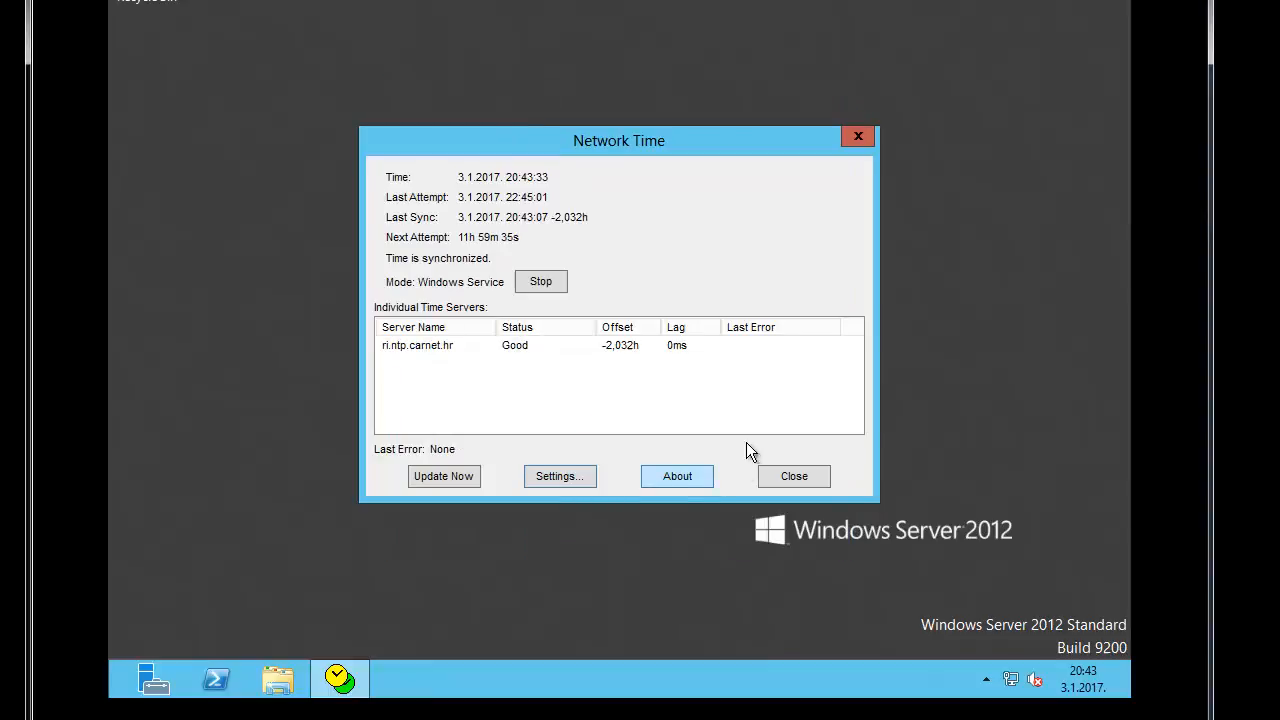
mouse_move(756, 312)
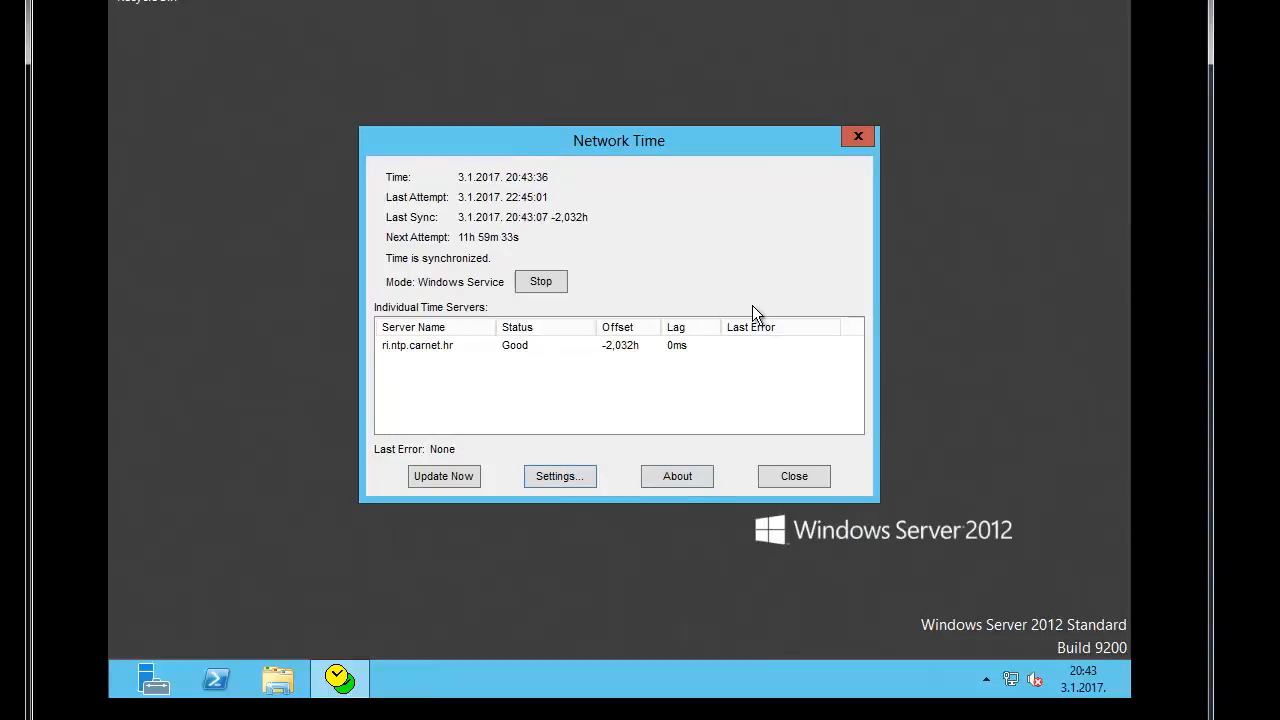
mouse_move(676, 312)
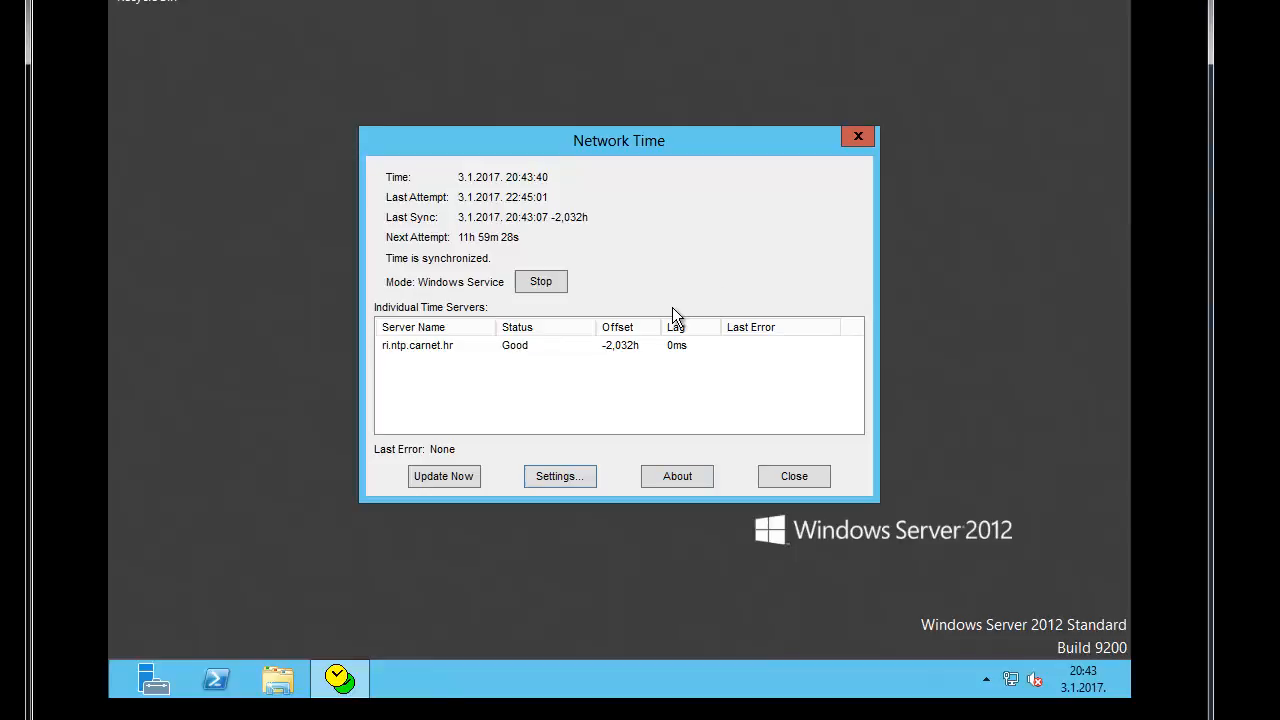
mouse_move(688, 272)
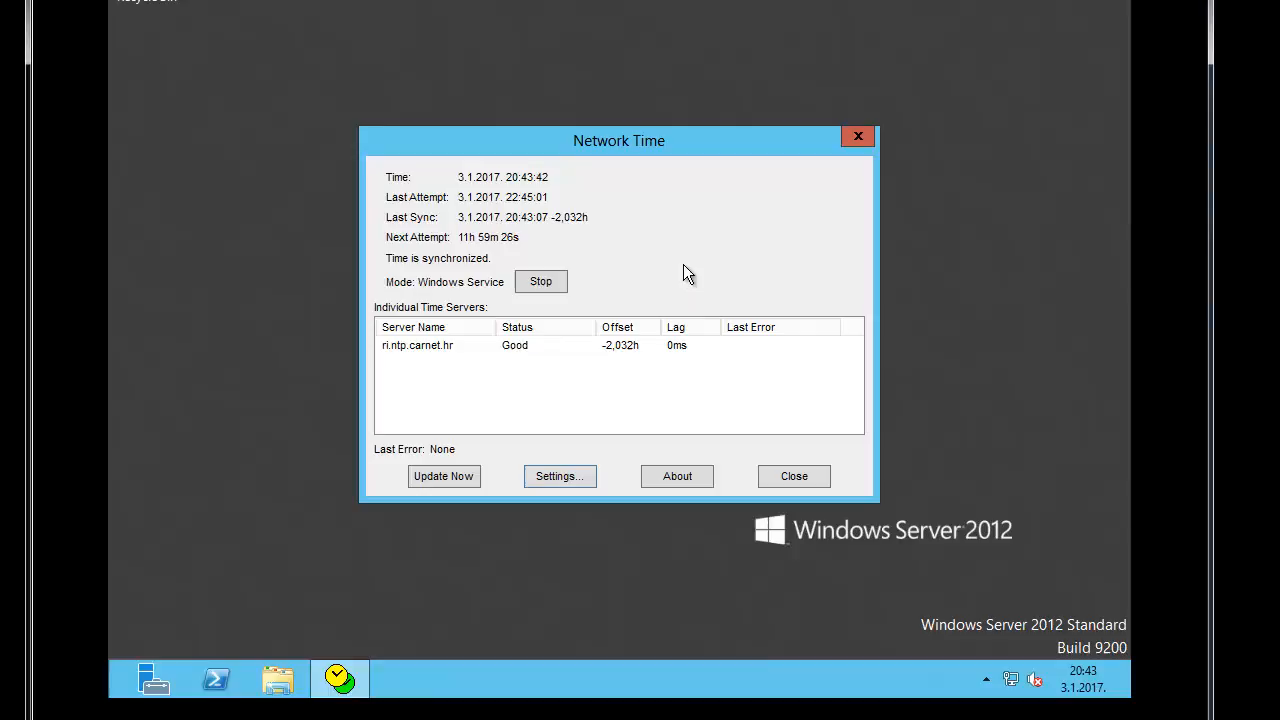
mouse_move(660, 270)
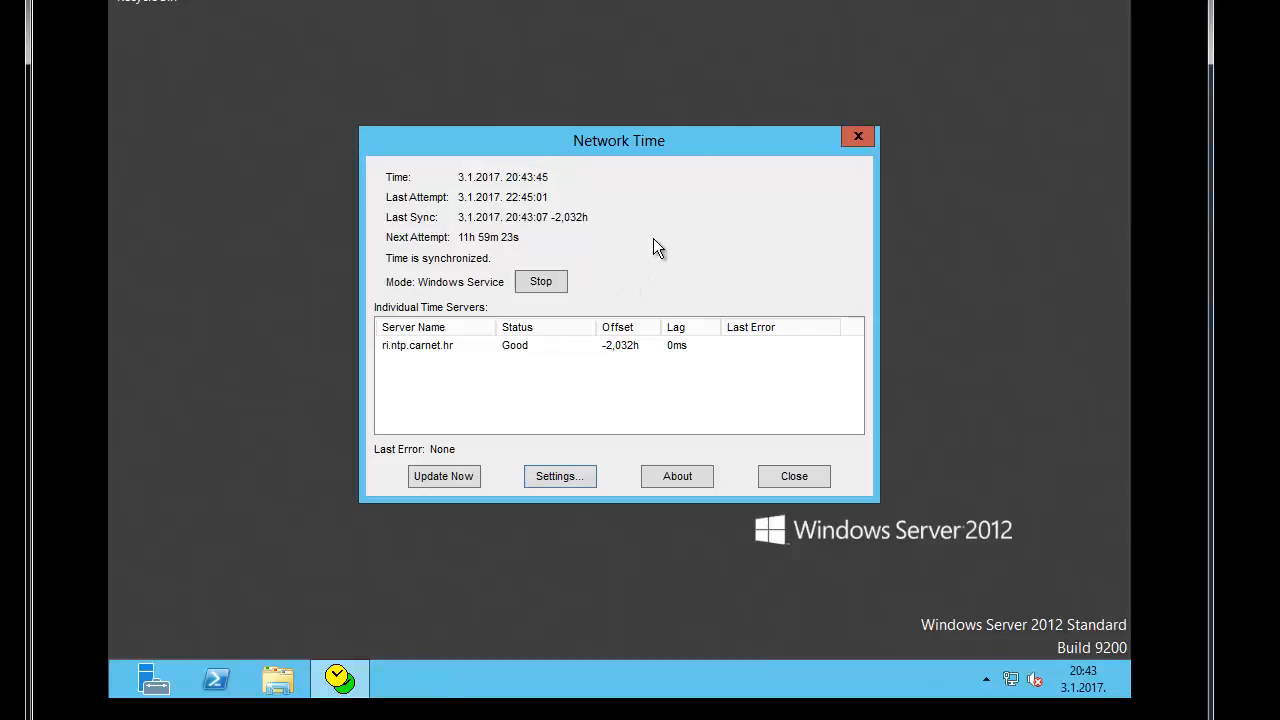
mouse_move(762, 192)
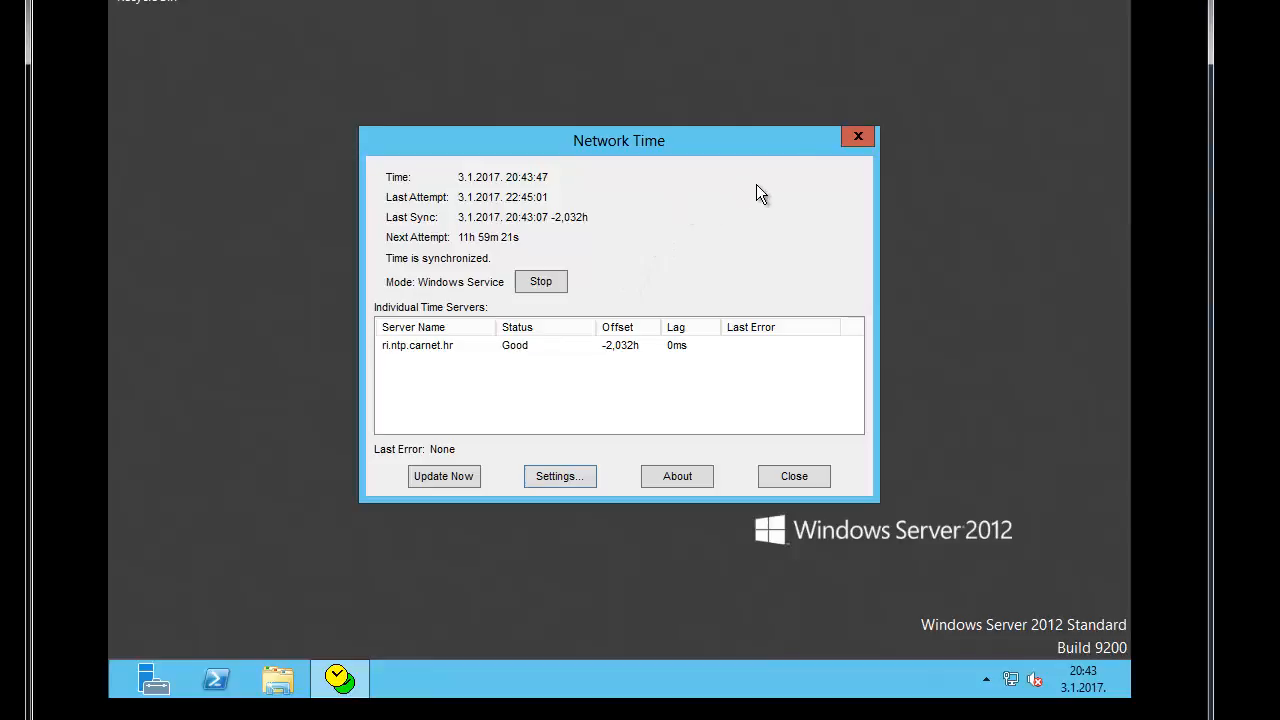
mouse_move(722, 220)
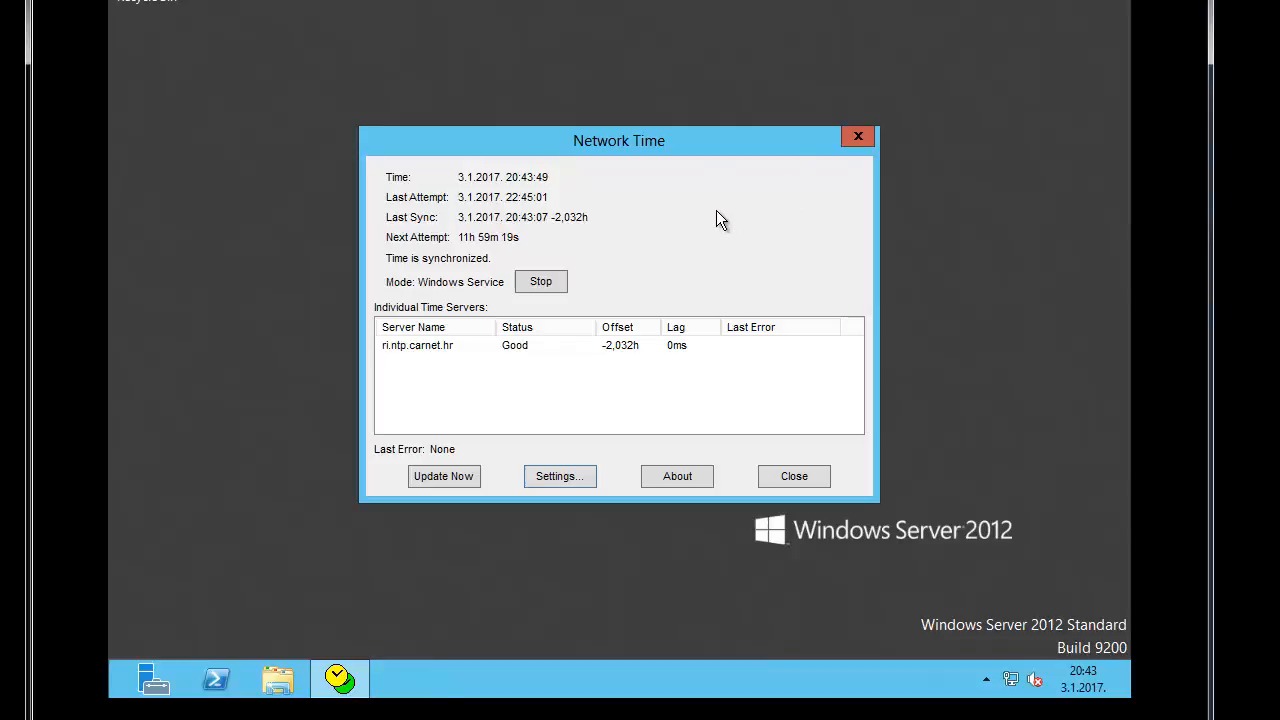
mouse_move(616, 150)
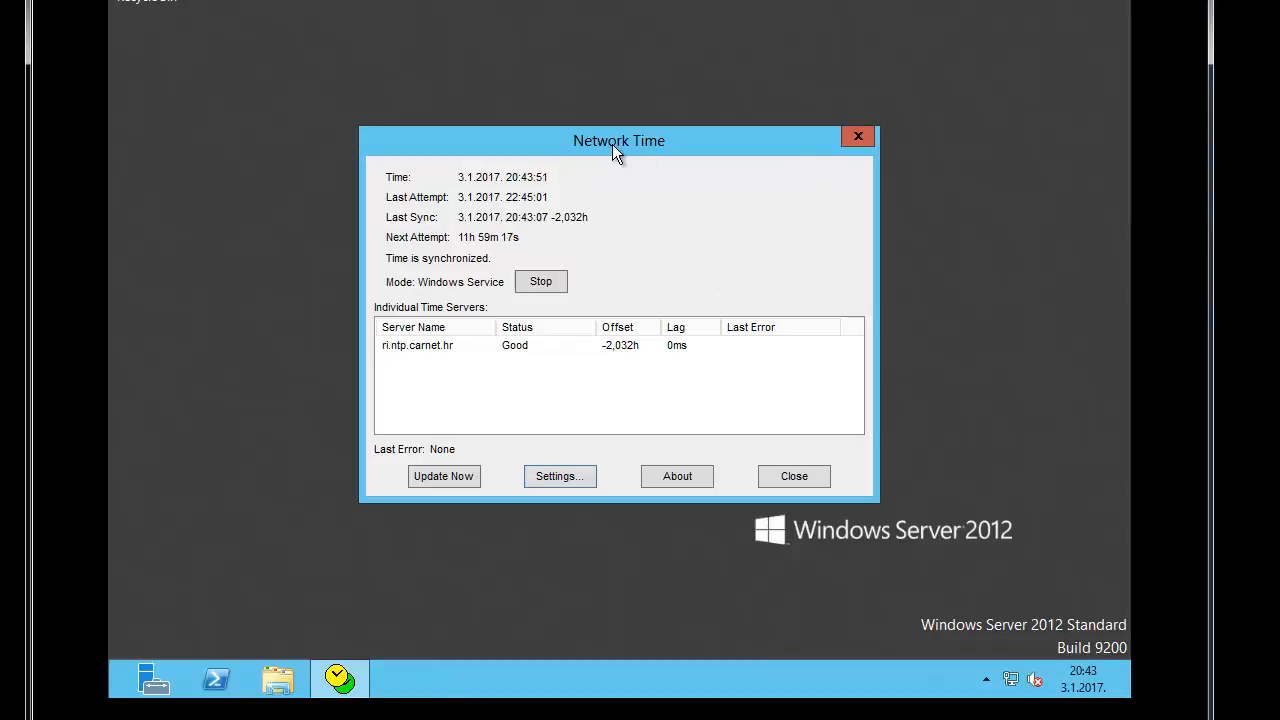
mouse_move(604, 140)
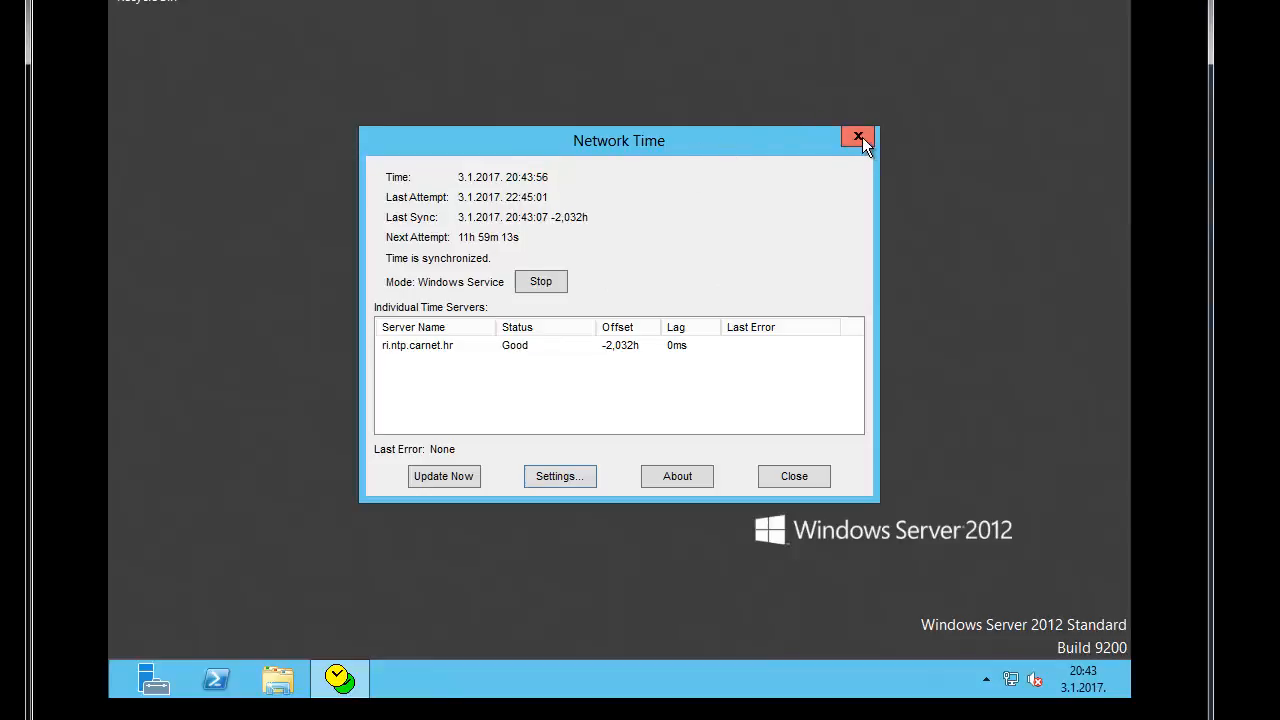
Close NetTime and search Start for 'firewall' to find Windows Firewall
click(858, 136)
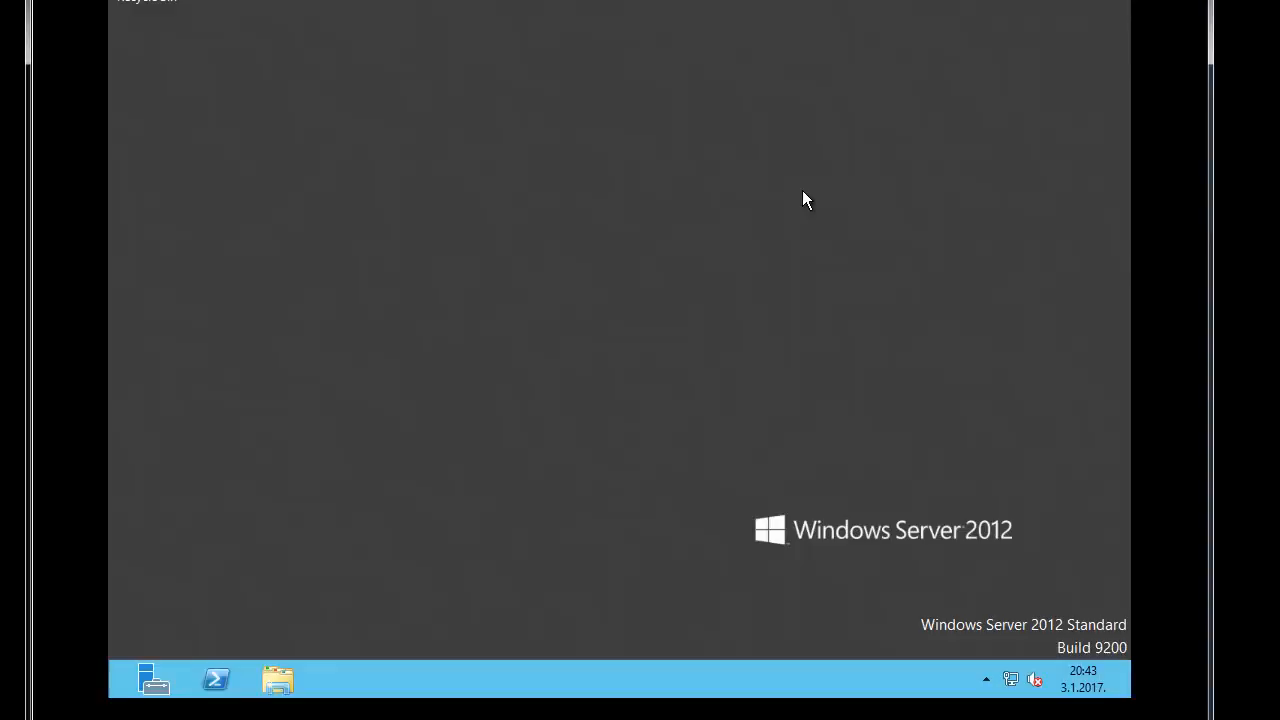
text(fire)
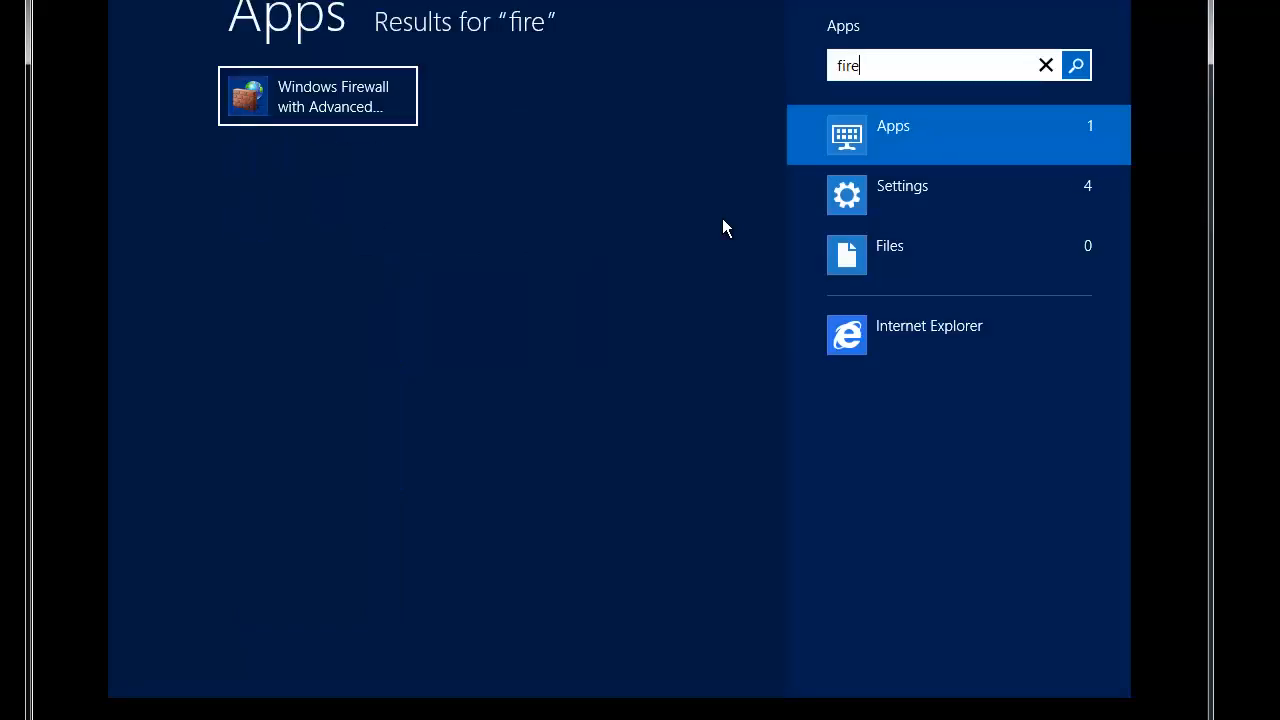
text(wall)
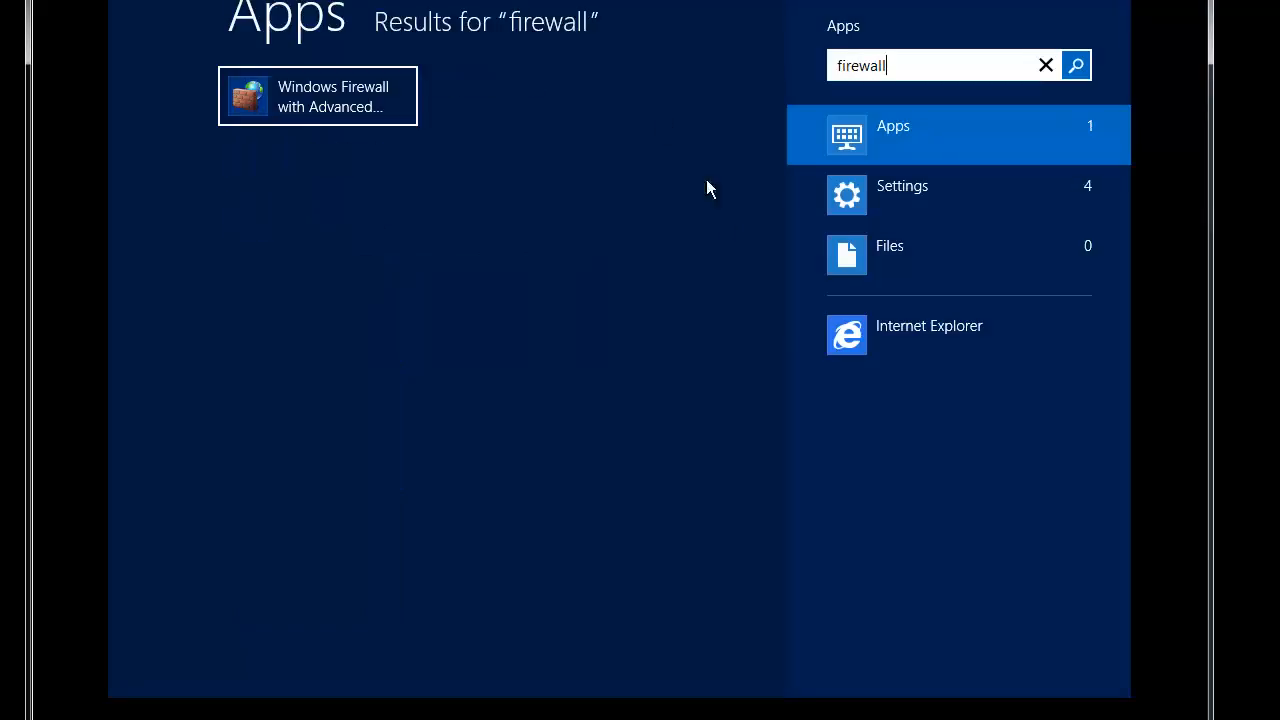
mouse_move(888, 196)
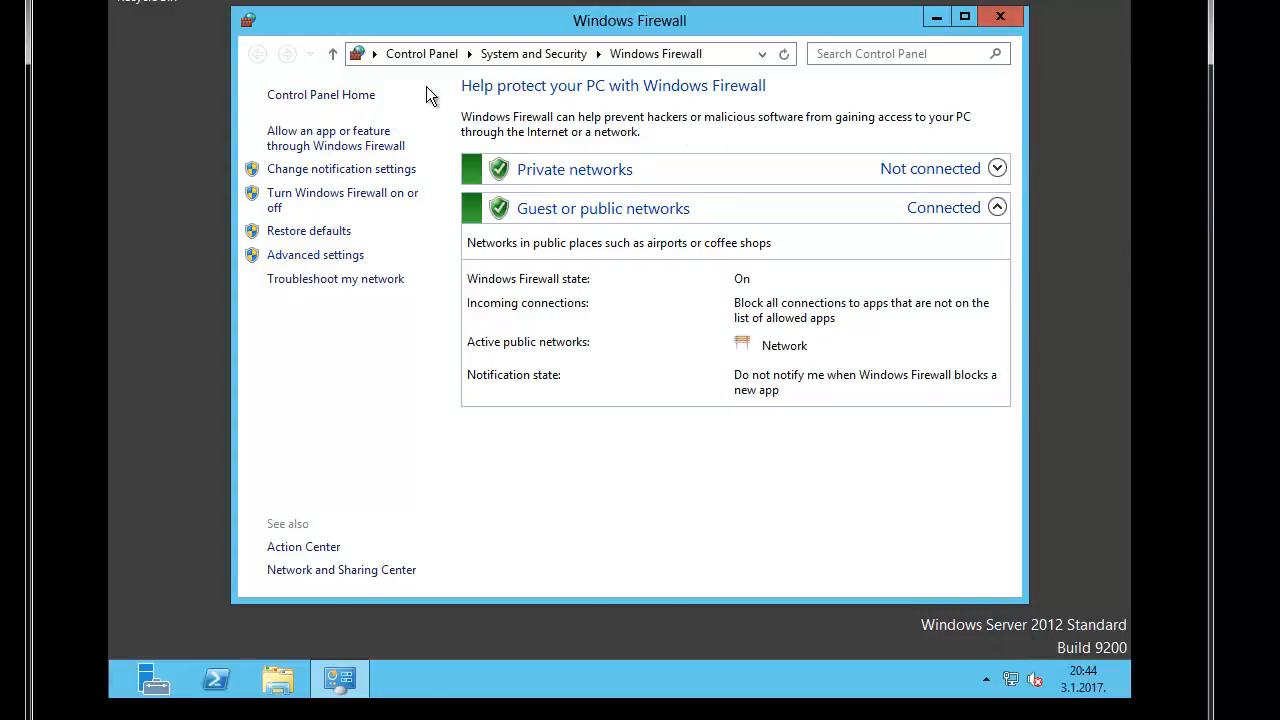
Start a new inbound port rule in Advanced settings for UDP port 123
click(316, 254)
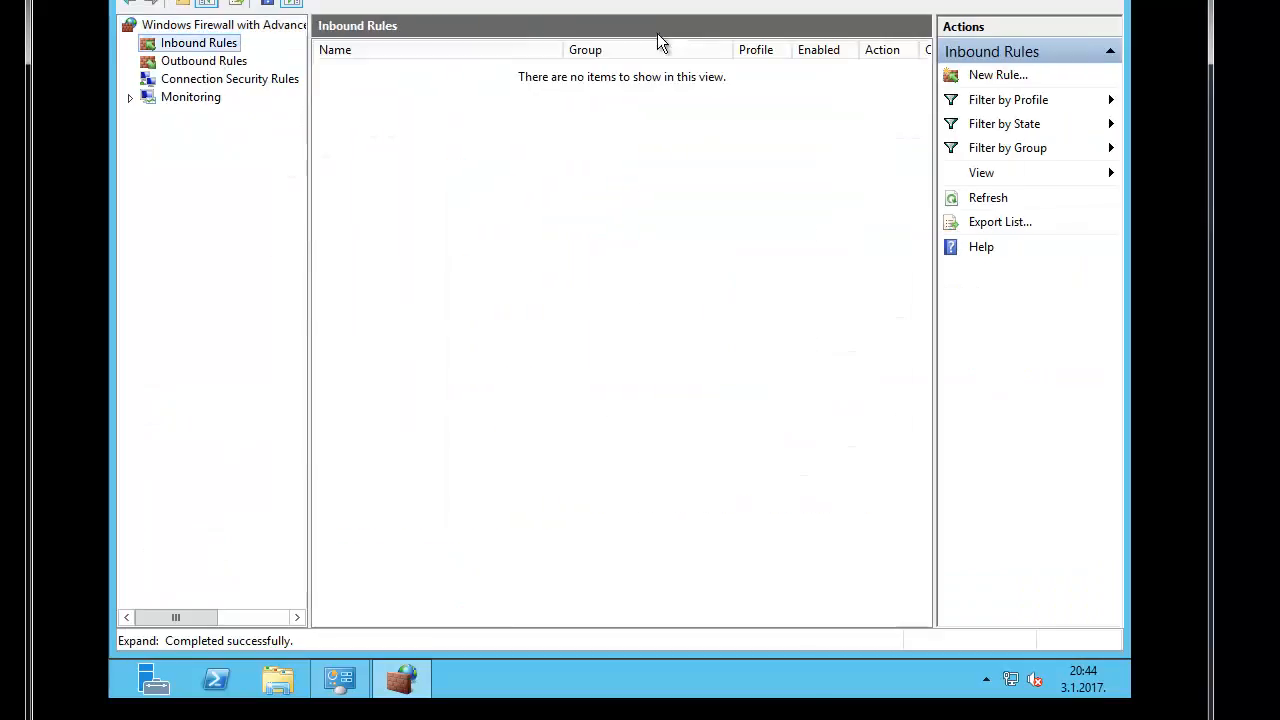
click(996, 74)
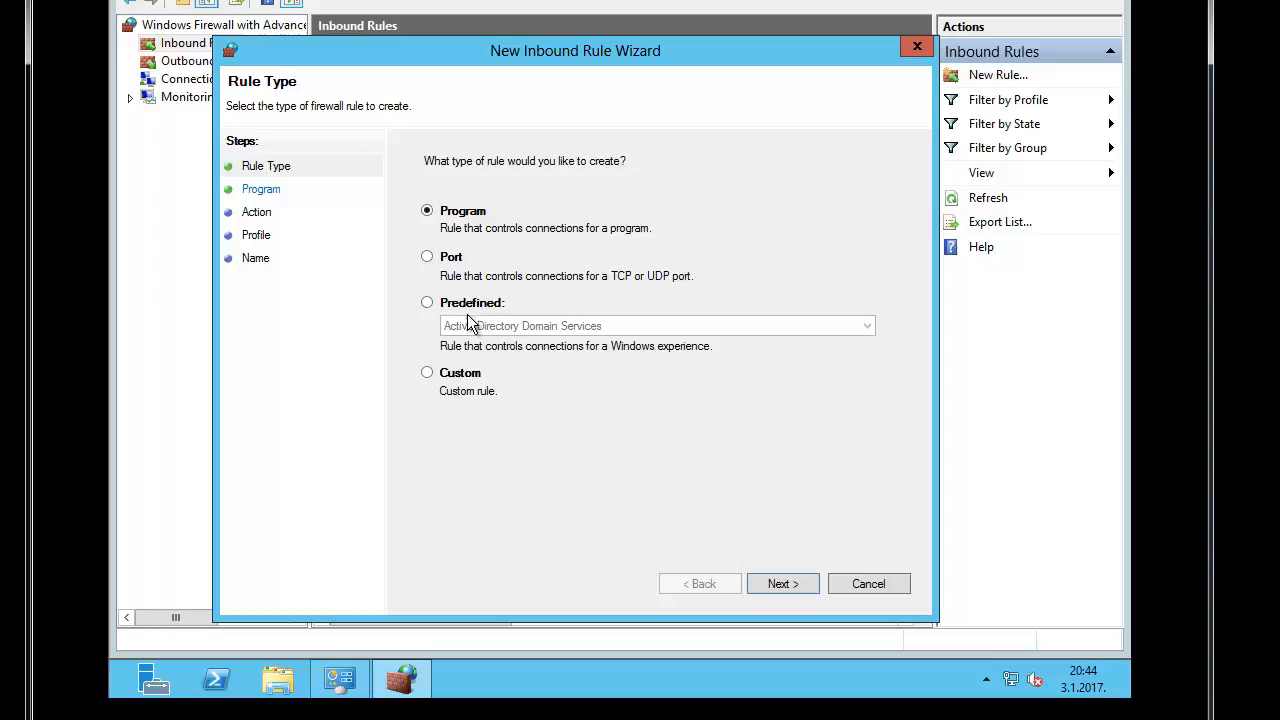
click(428, 256)
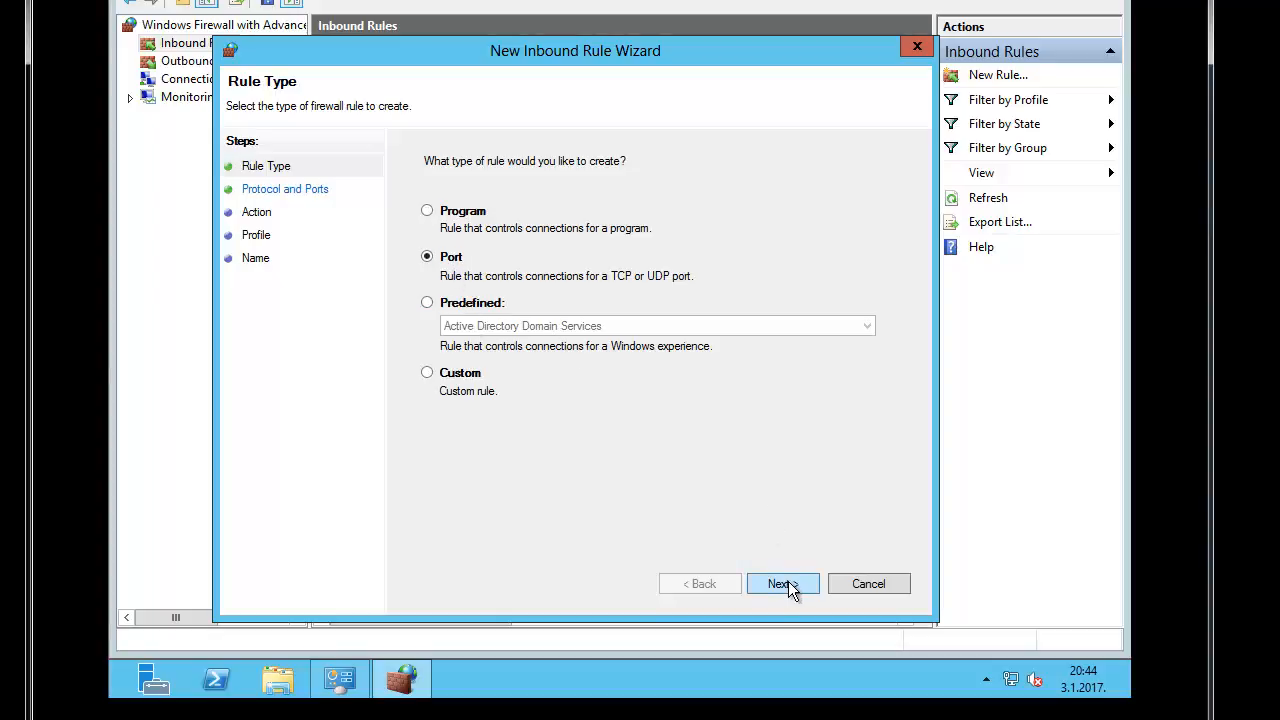
click(784, 584)
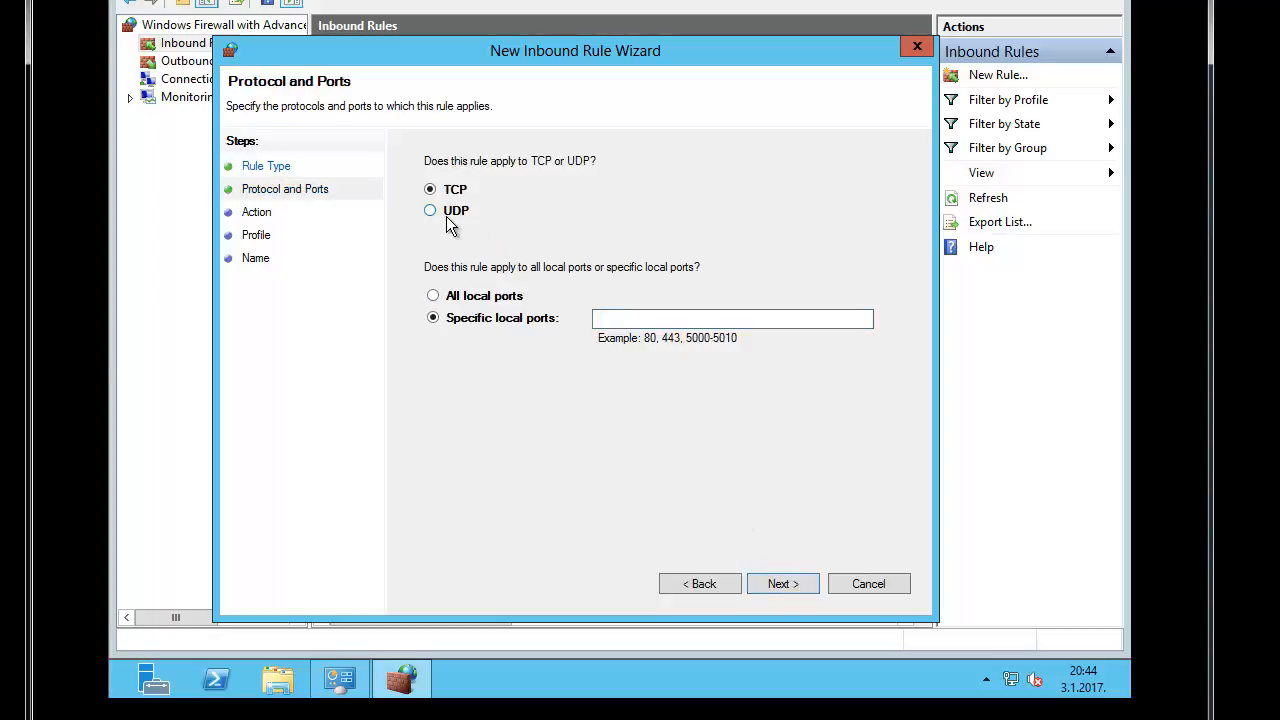
text(123)
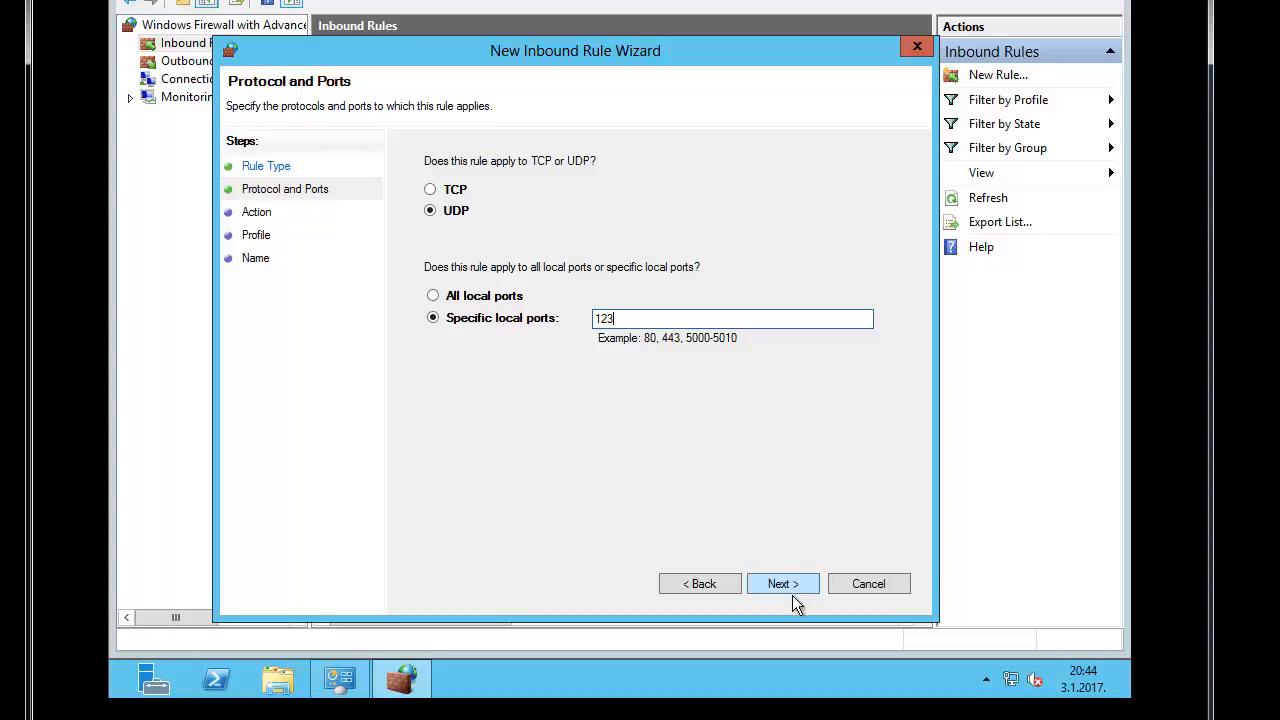
Keep the default action and profiles, name the rule NTP and finish creating it
click(782, 584)
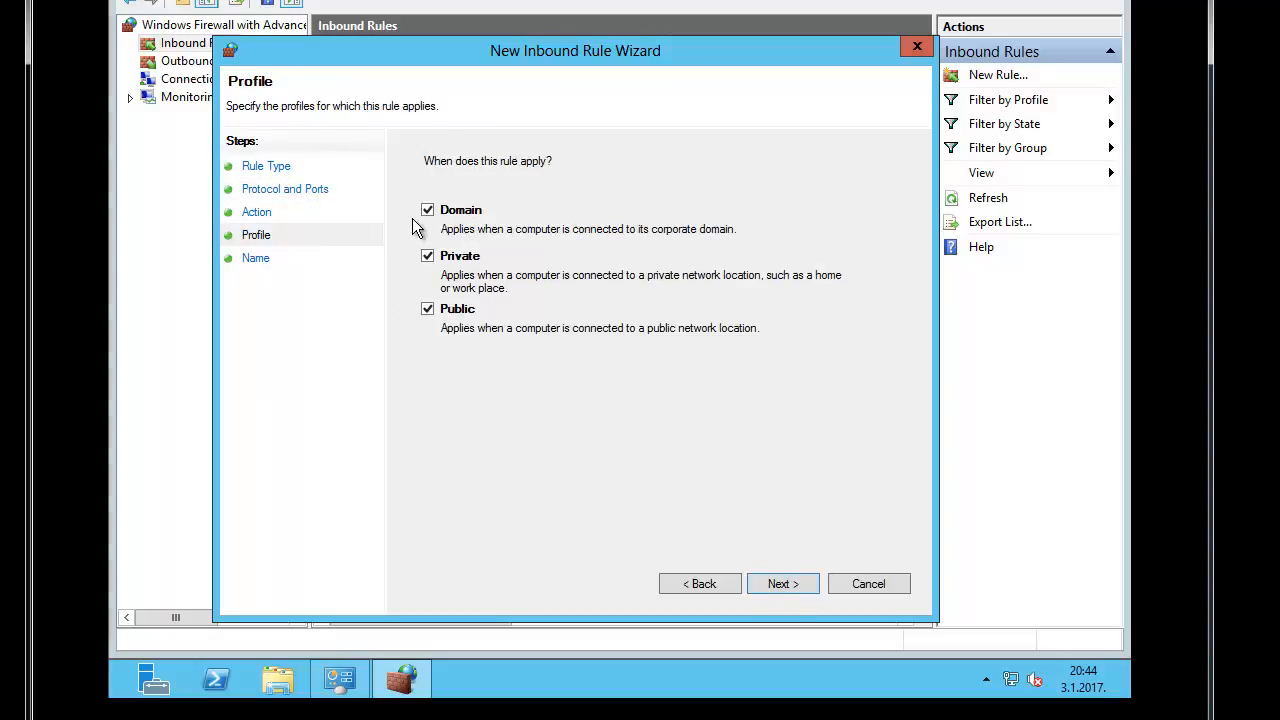
click(782, 584)
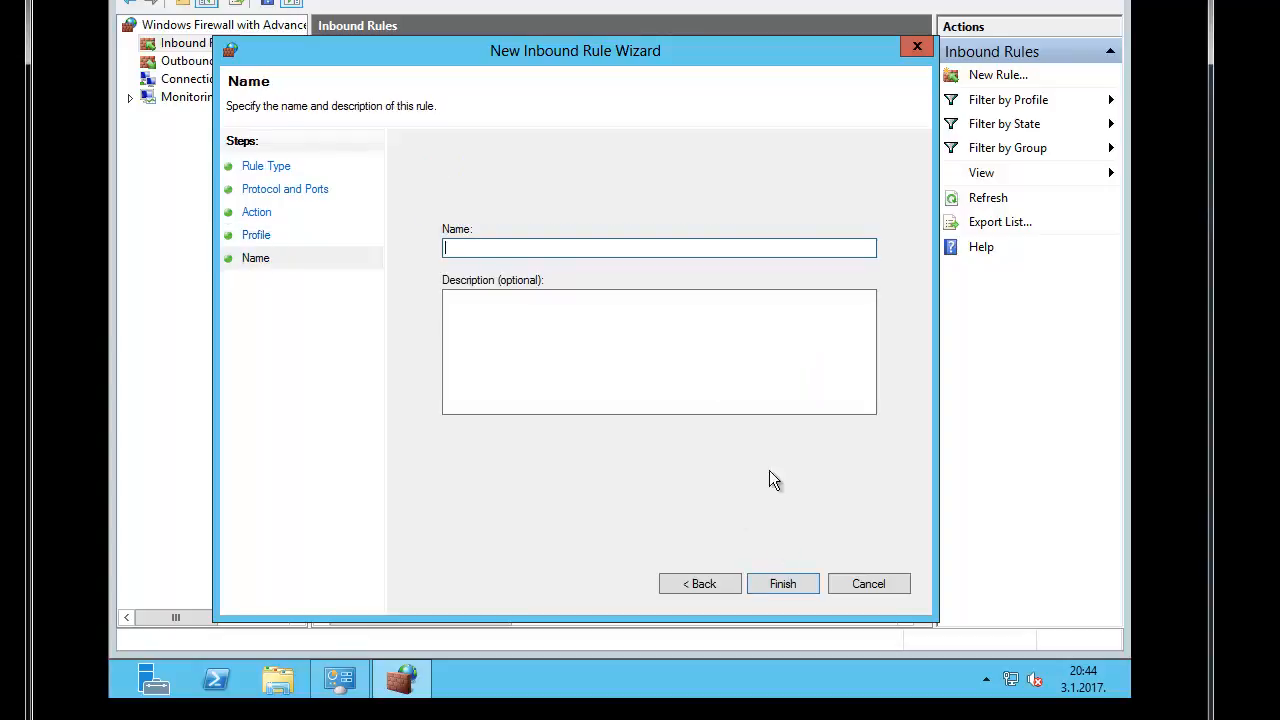
text(NTP)
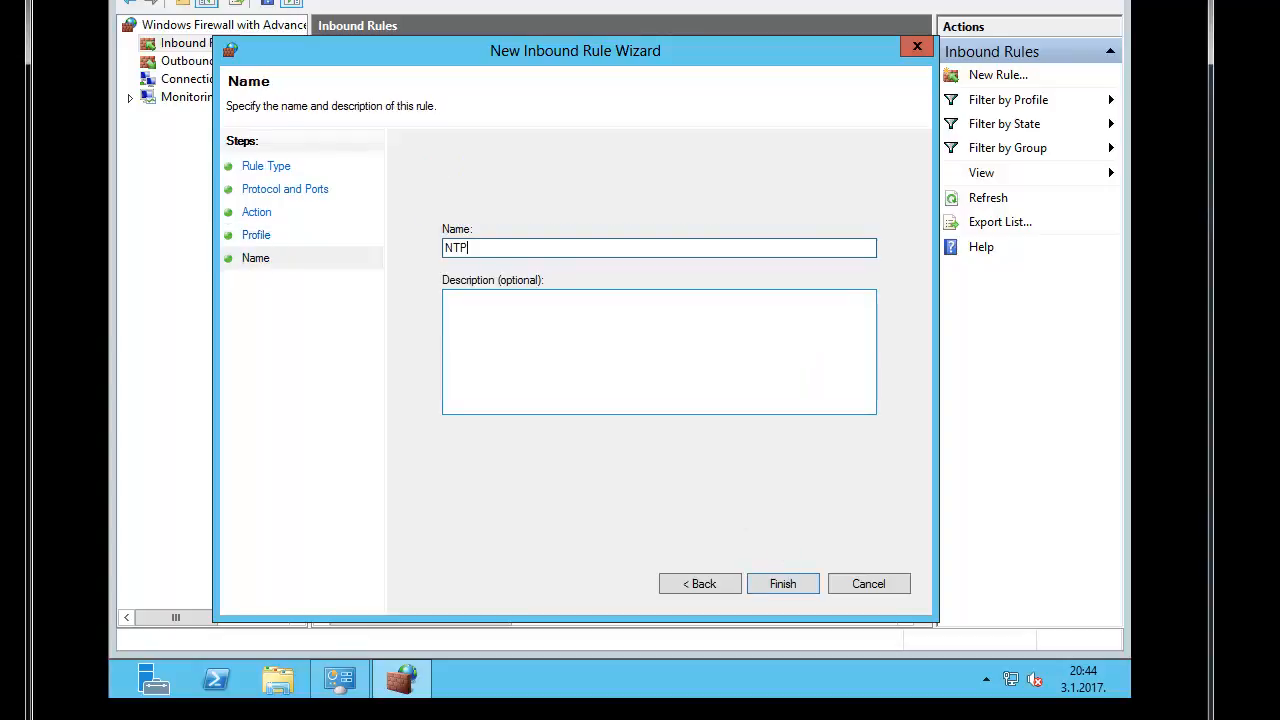
click(782, 584)
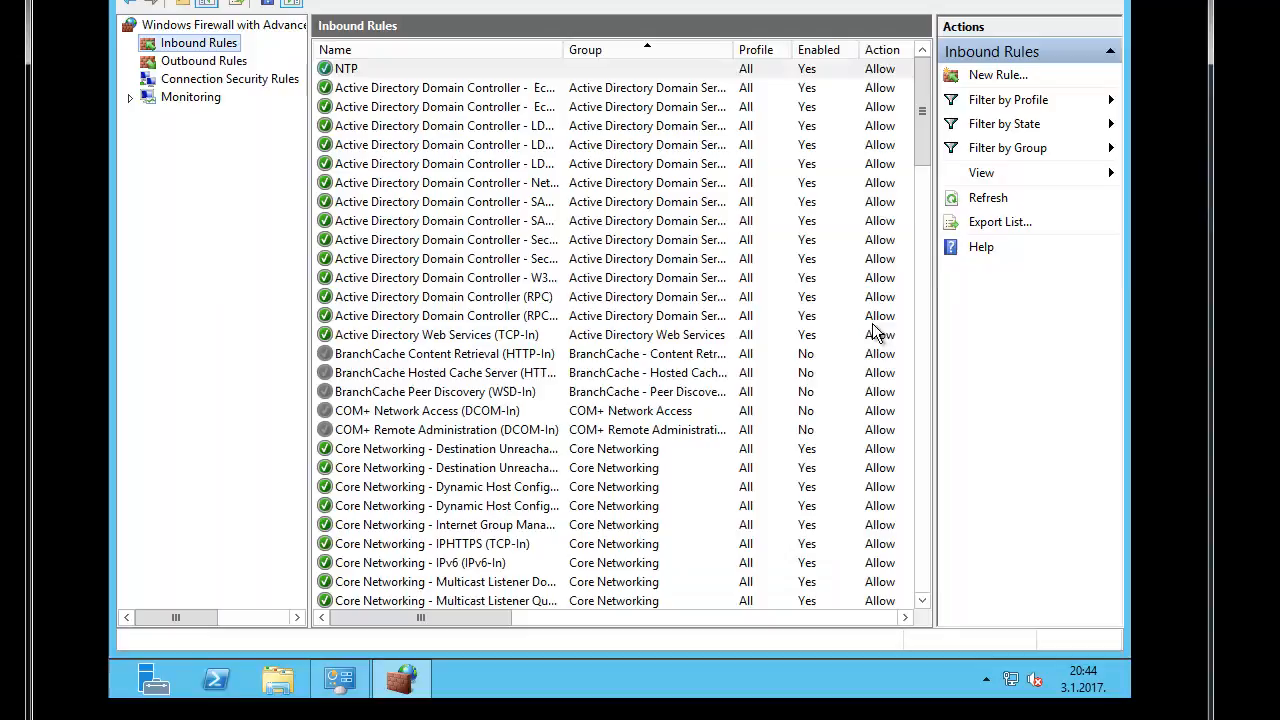
Run ipconfig in cmd.exe to read the server's IPv4 address 192.168.0.15
click(346, 68)
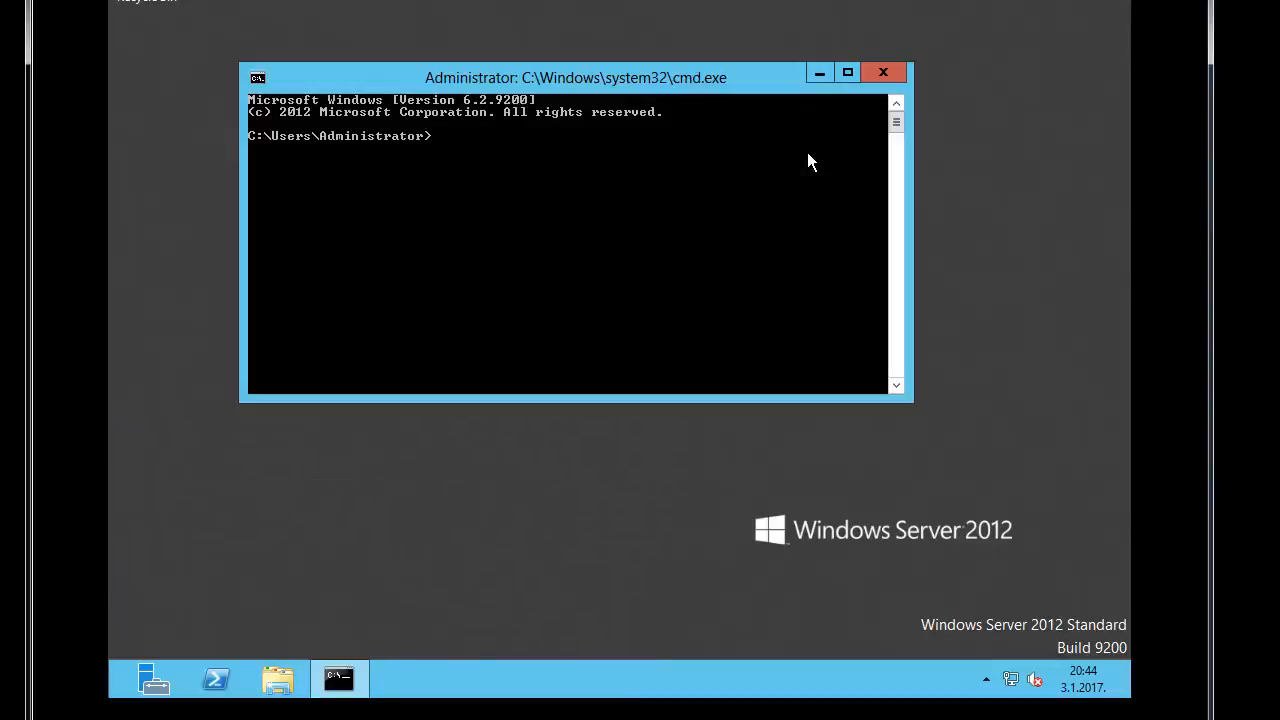
text(ipconfig)
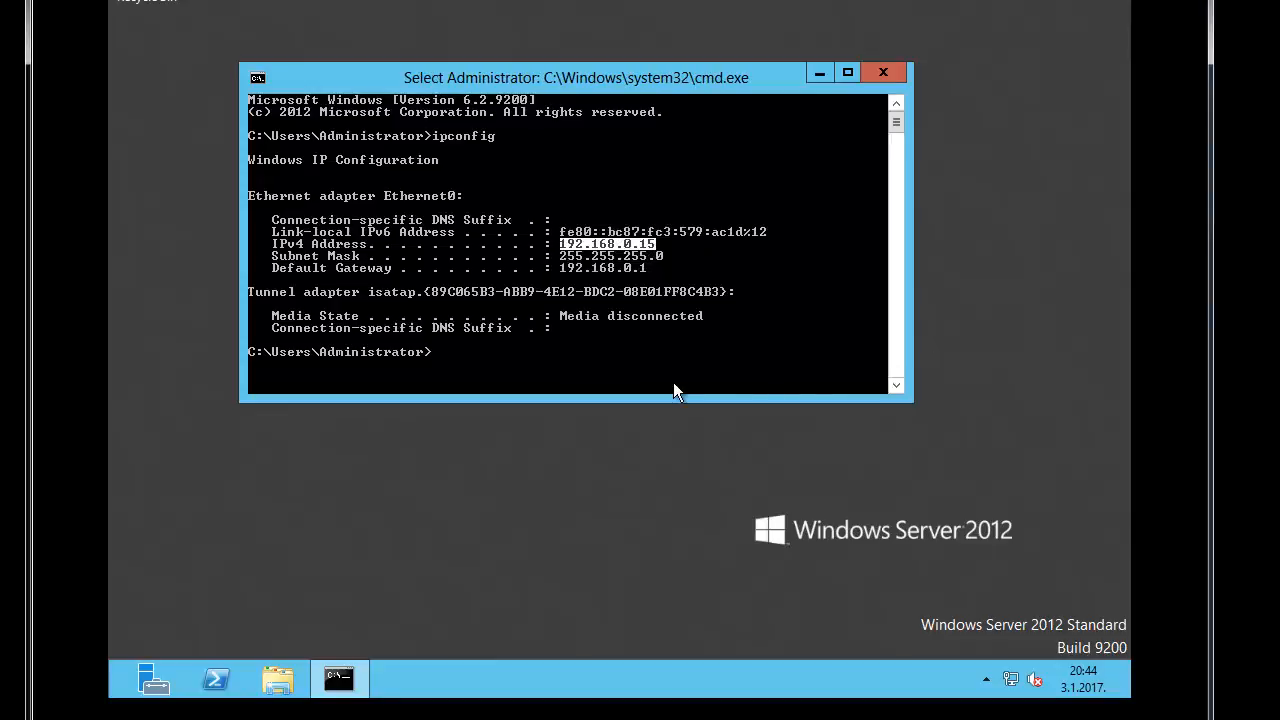
click(882, 72)
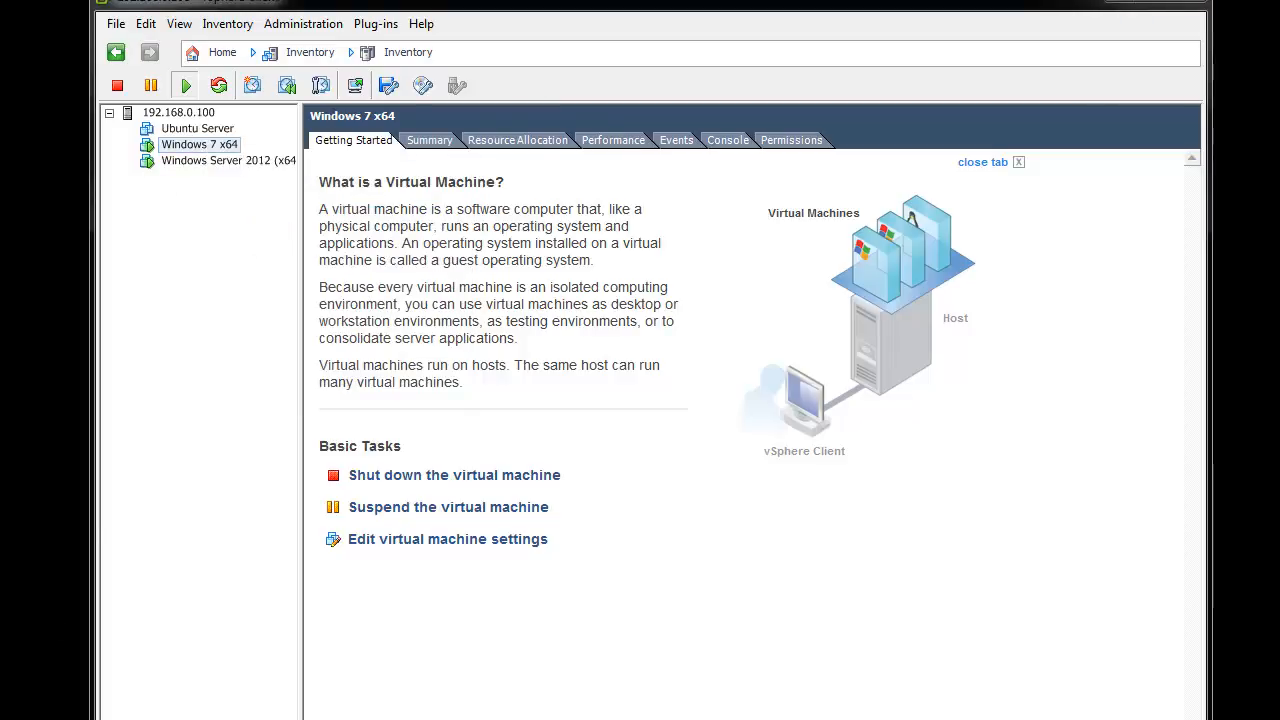
Open the console of the Windows 7 x64 virtual machine from the inventory
right_click(200, 144)
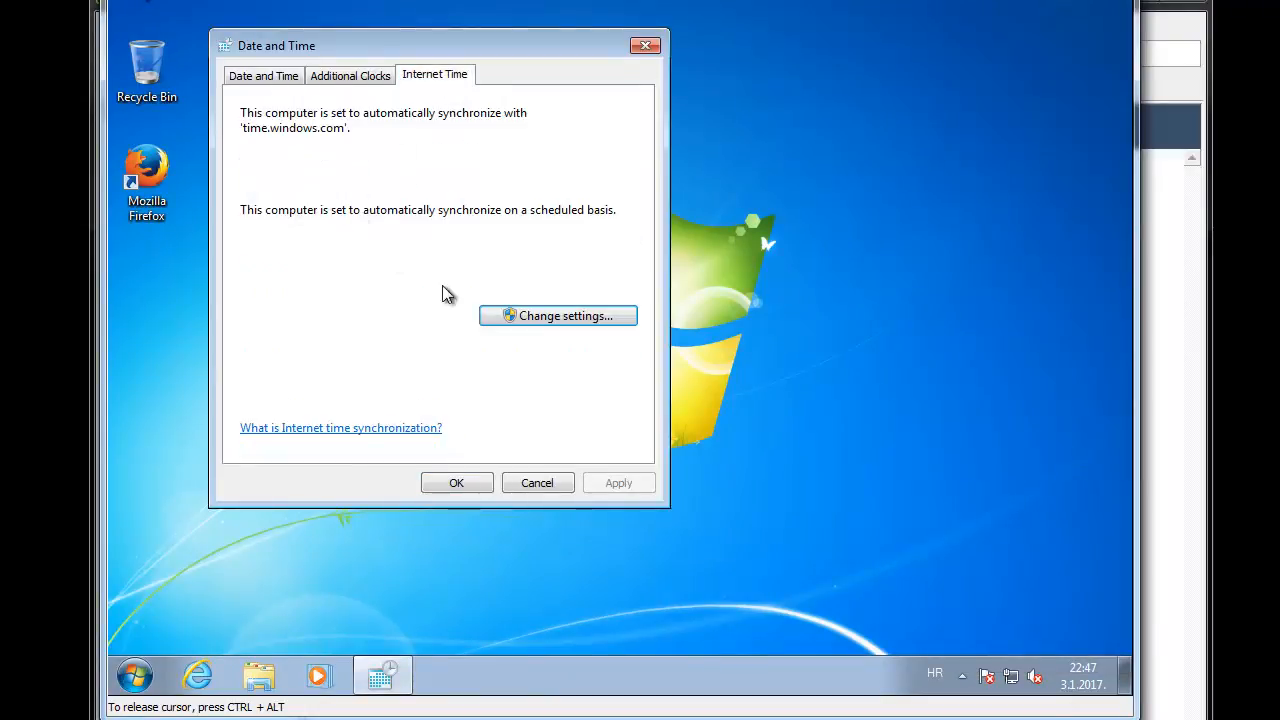
Set the Internet Time server to 192.168.0.15 and update now, hitting a timeout error
click(558, 316)
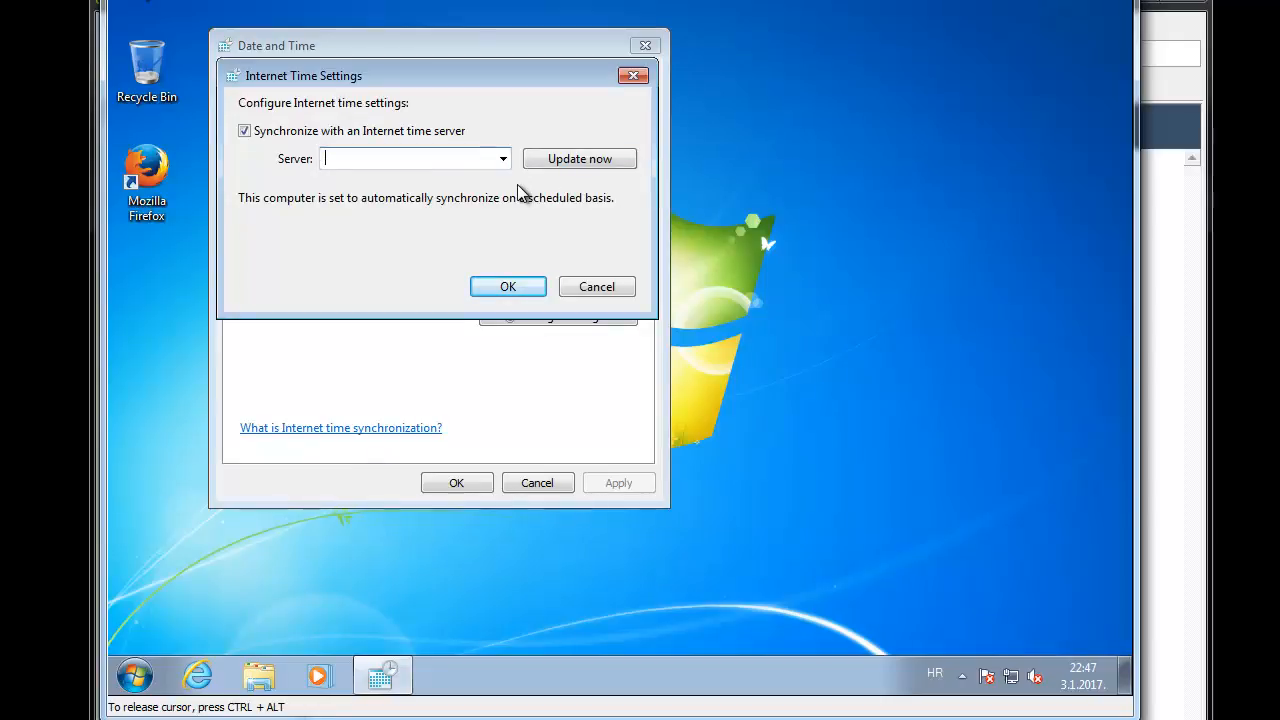
text(192.168)
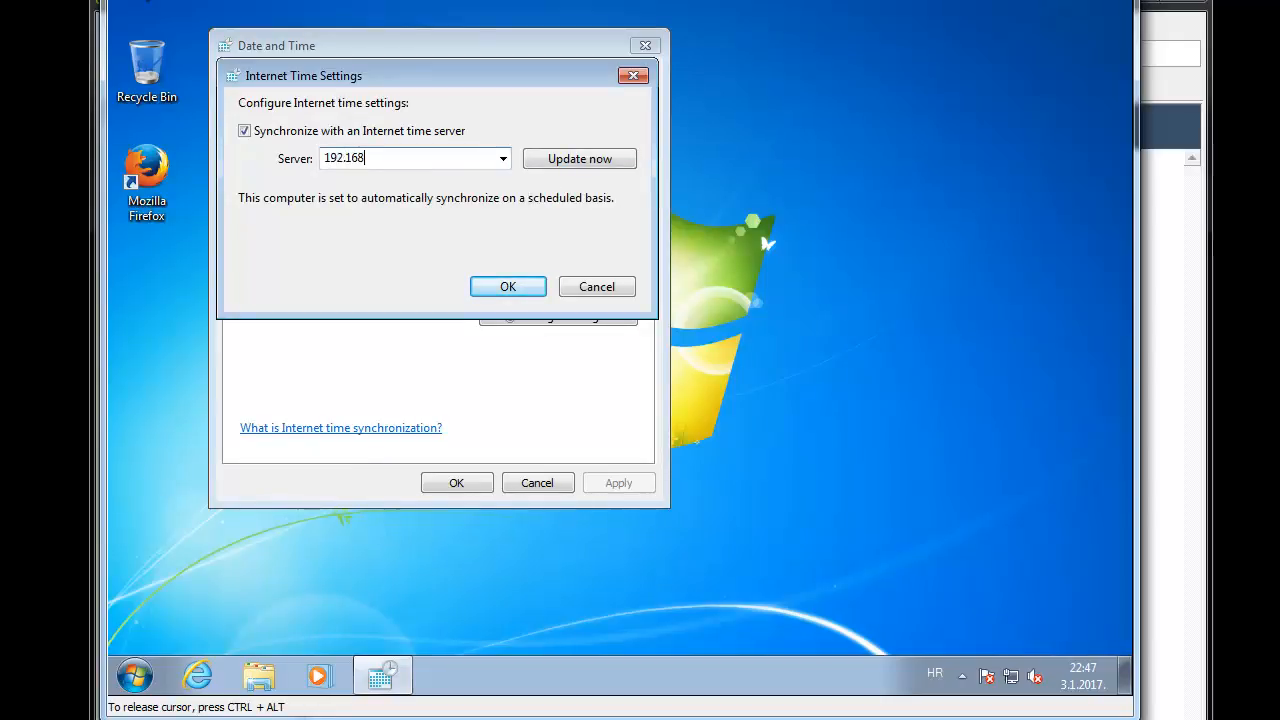
text(.0.15)
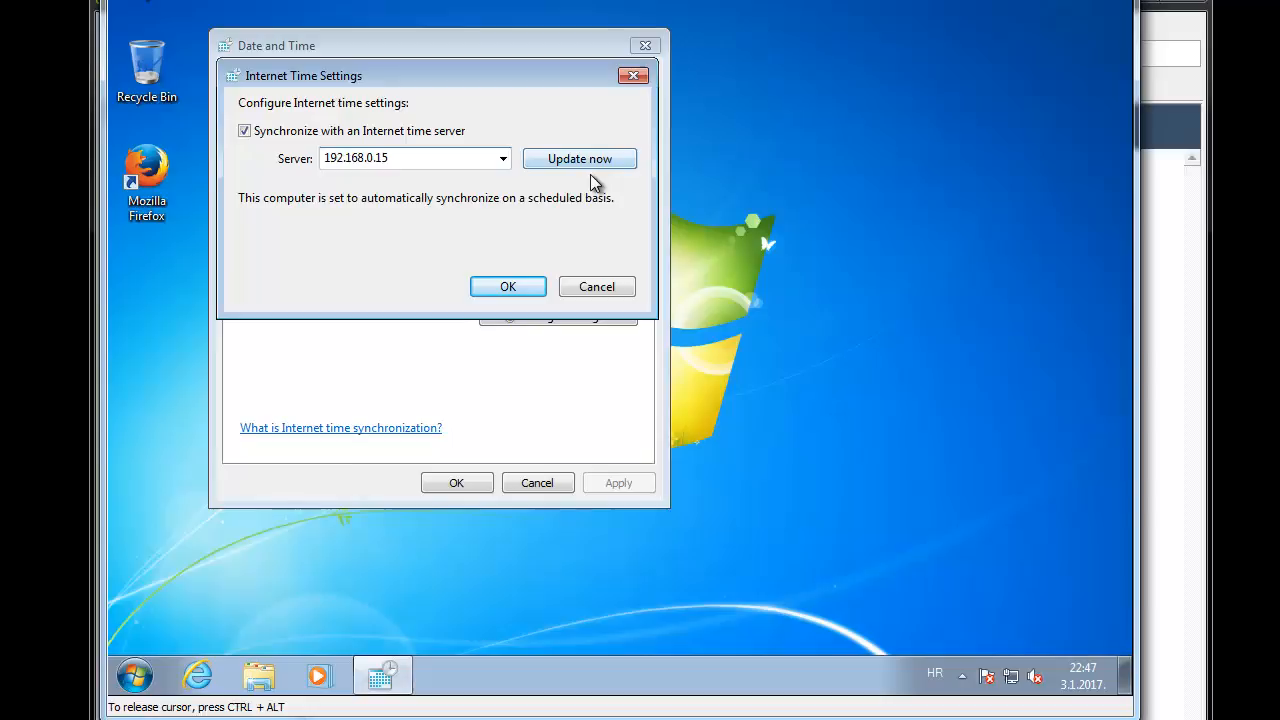
click(580, 158)
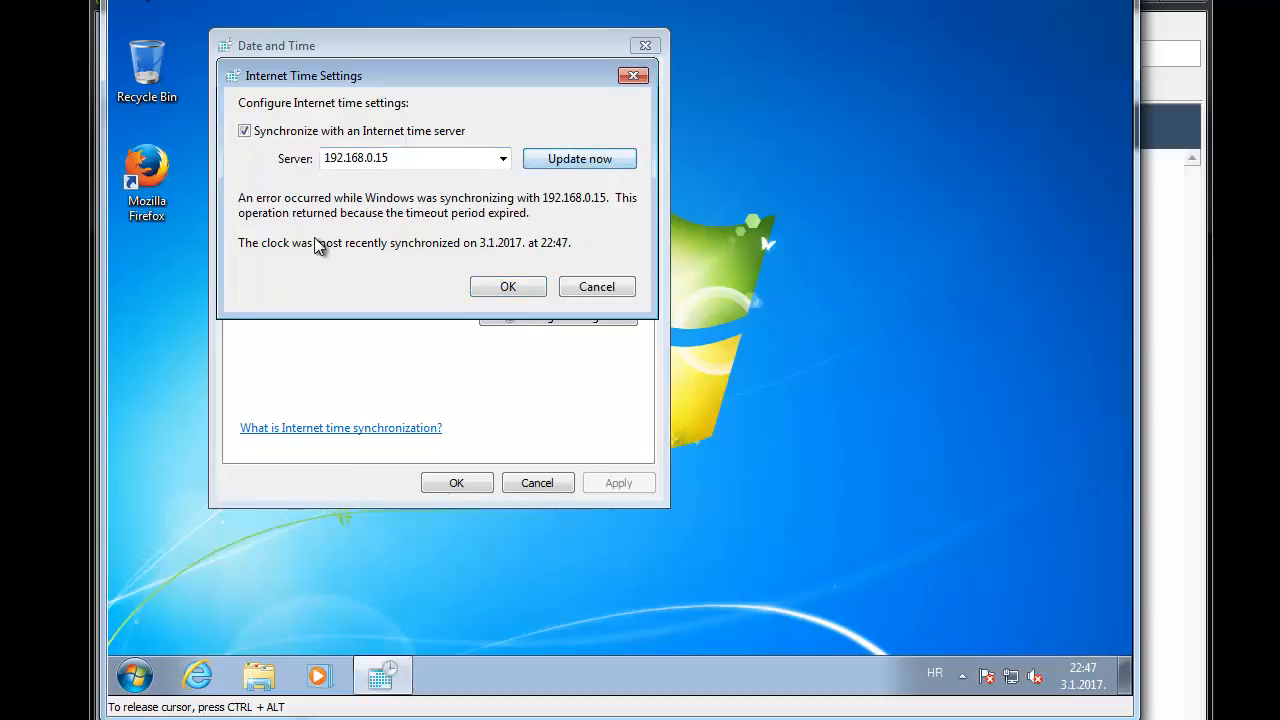
click(580, 158)
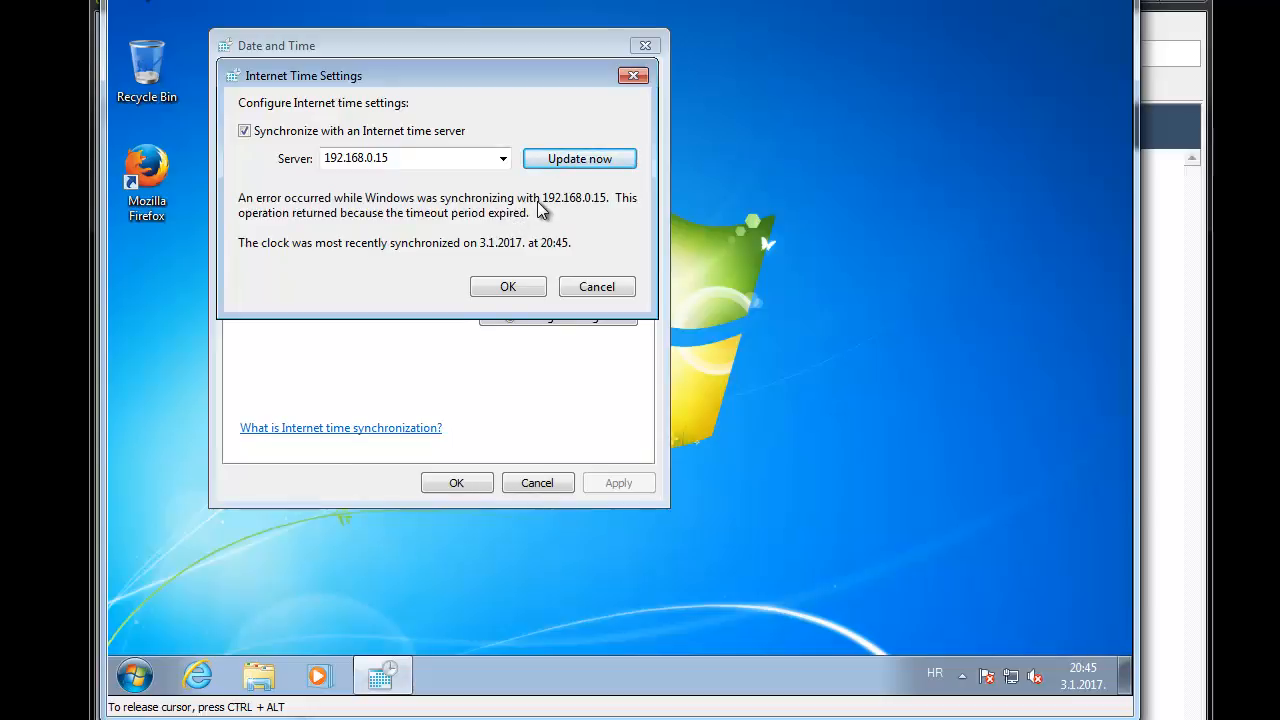
Retry Update now until the clock synchronizes successfully with 192.168.0.15
click(580, 158)
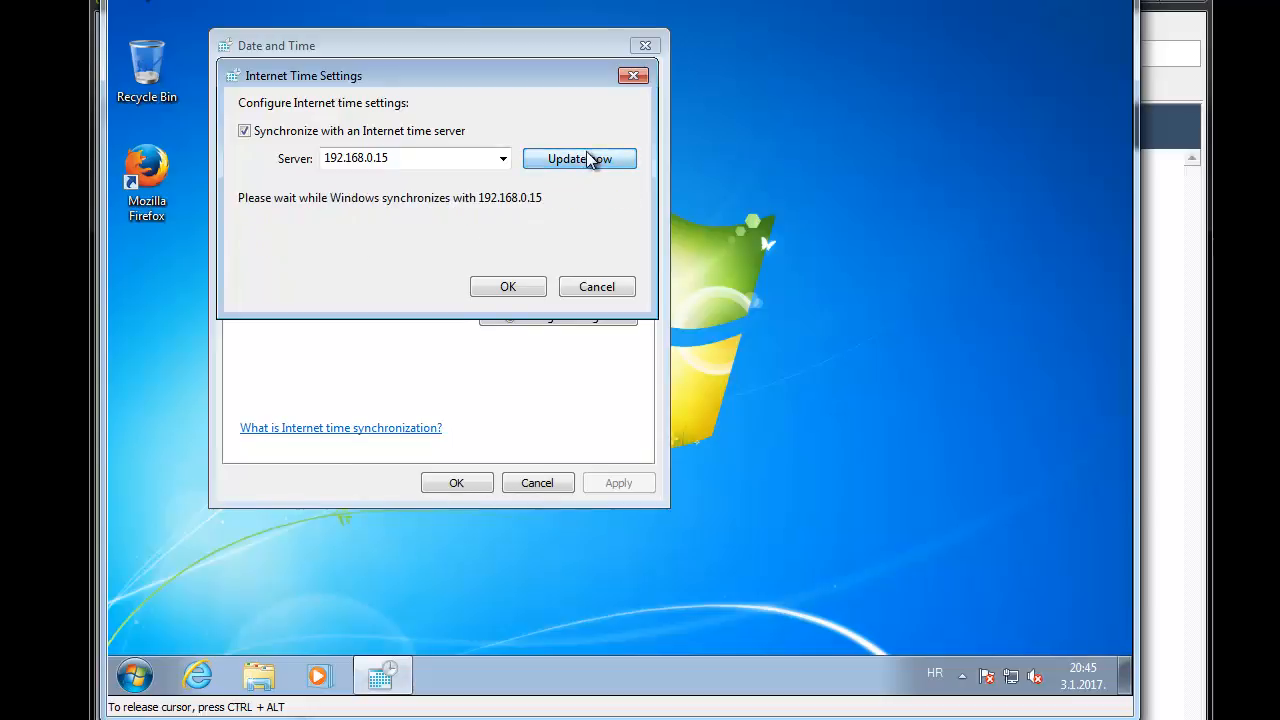
click(580, 158)
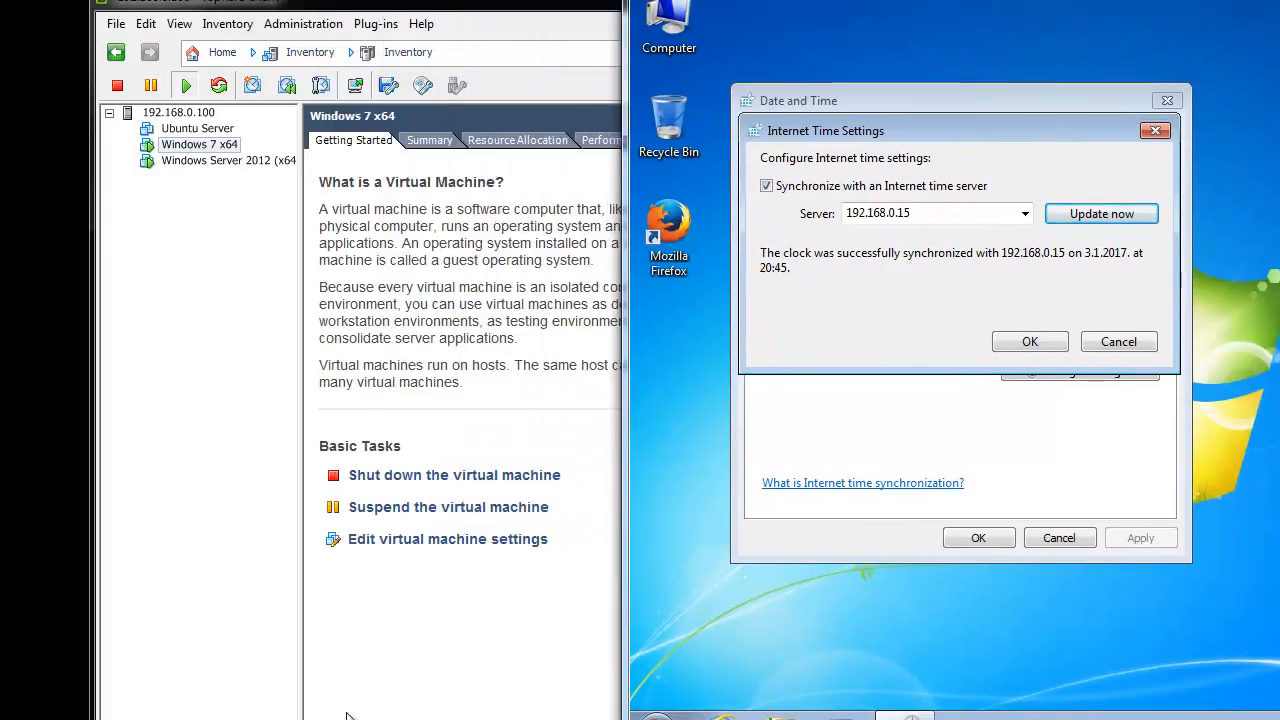
mouse_move(976, 148)
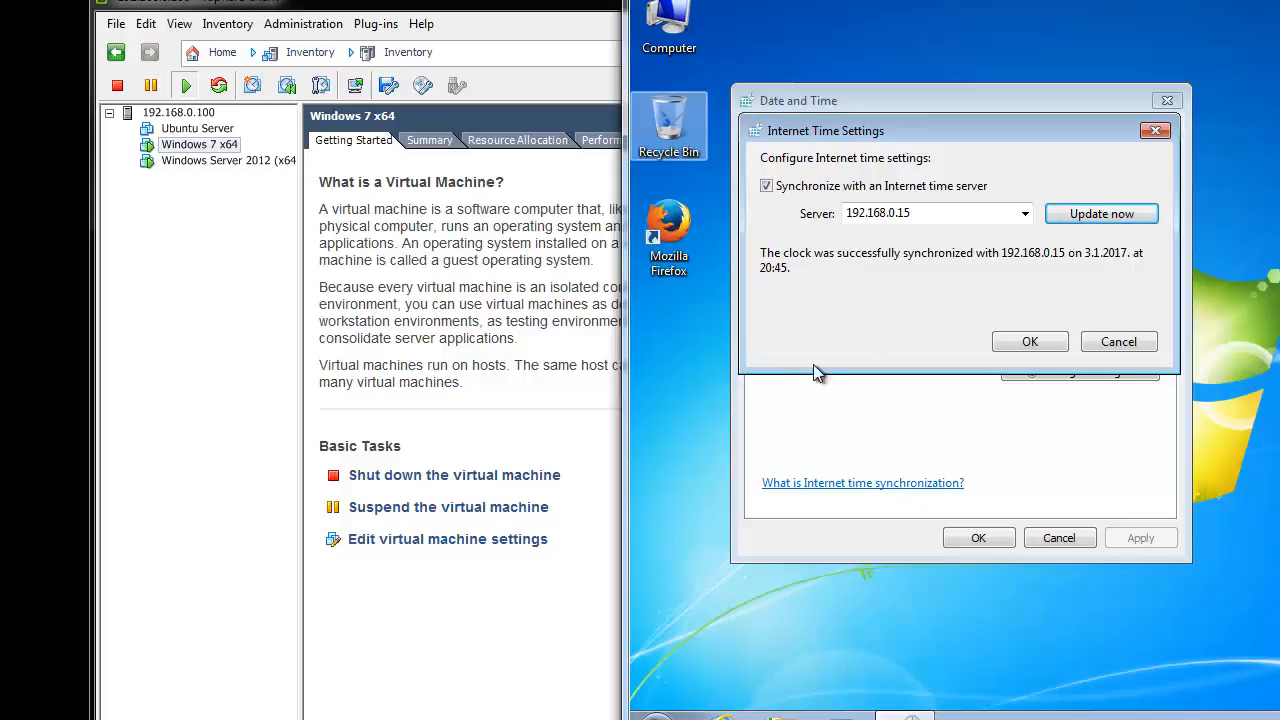
mouse_move(950, 284)
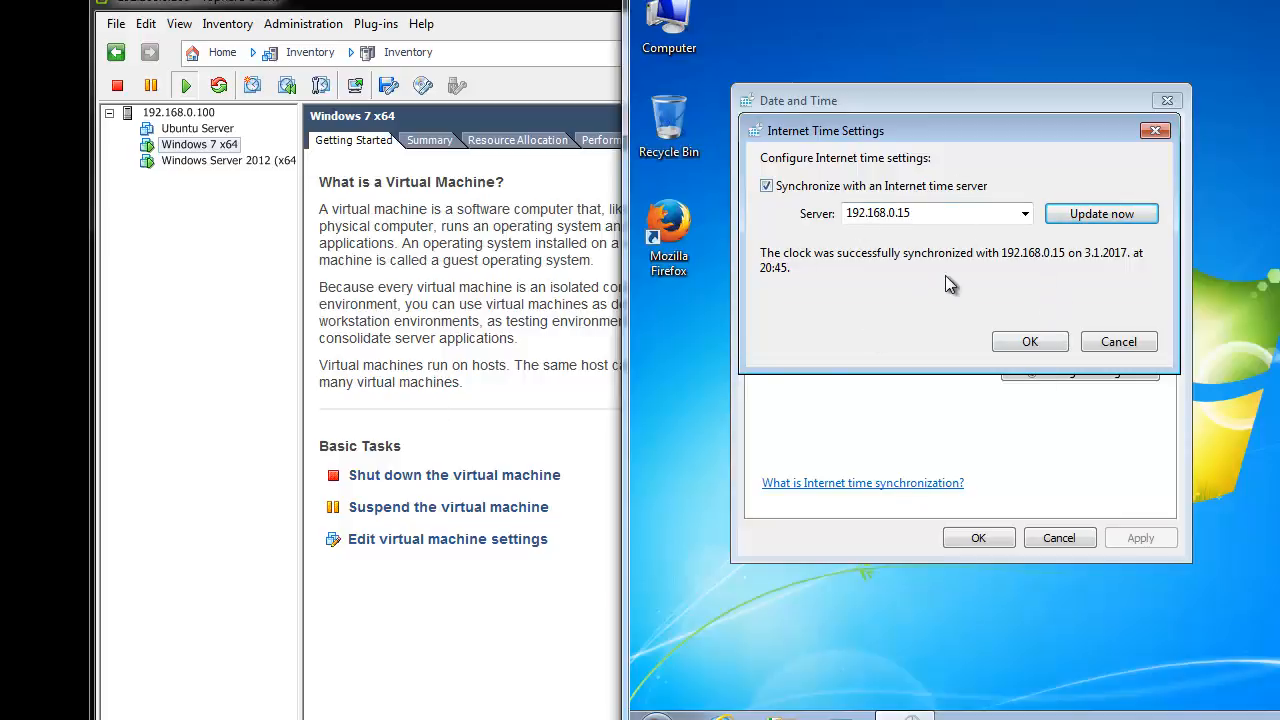